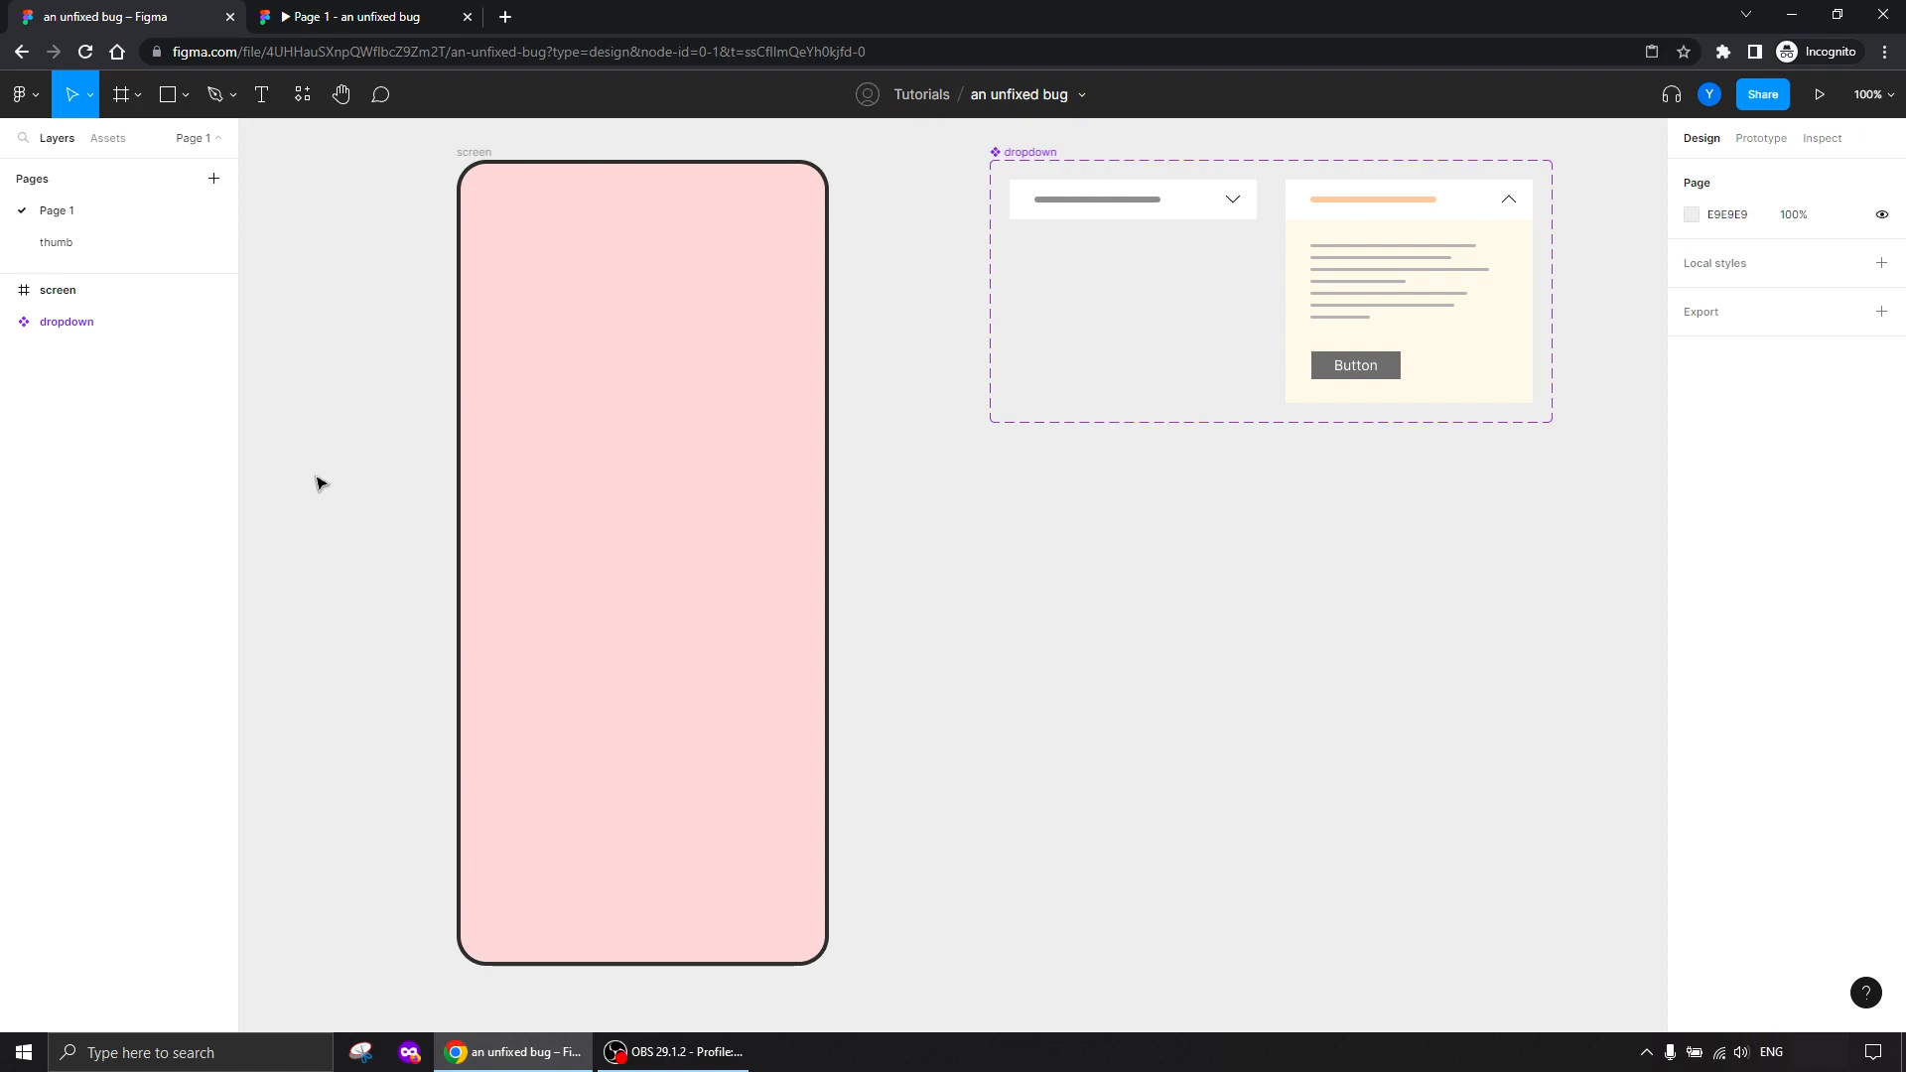
{"action": "mouse_move", "coordinate": [336, 478]}
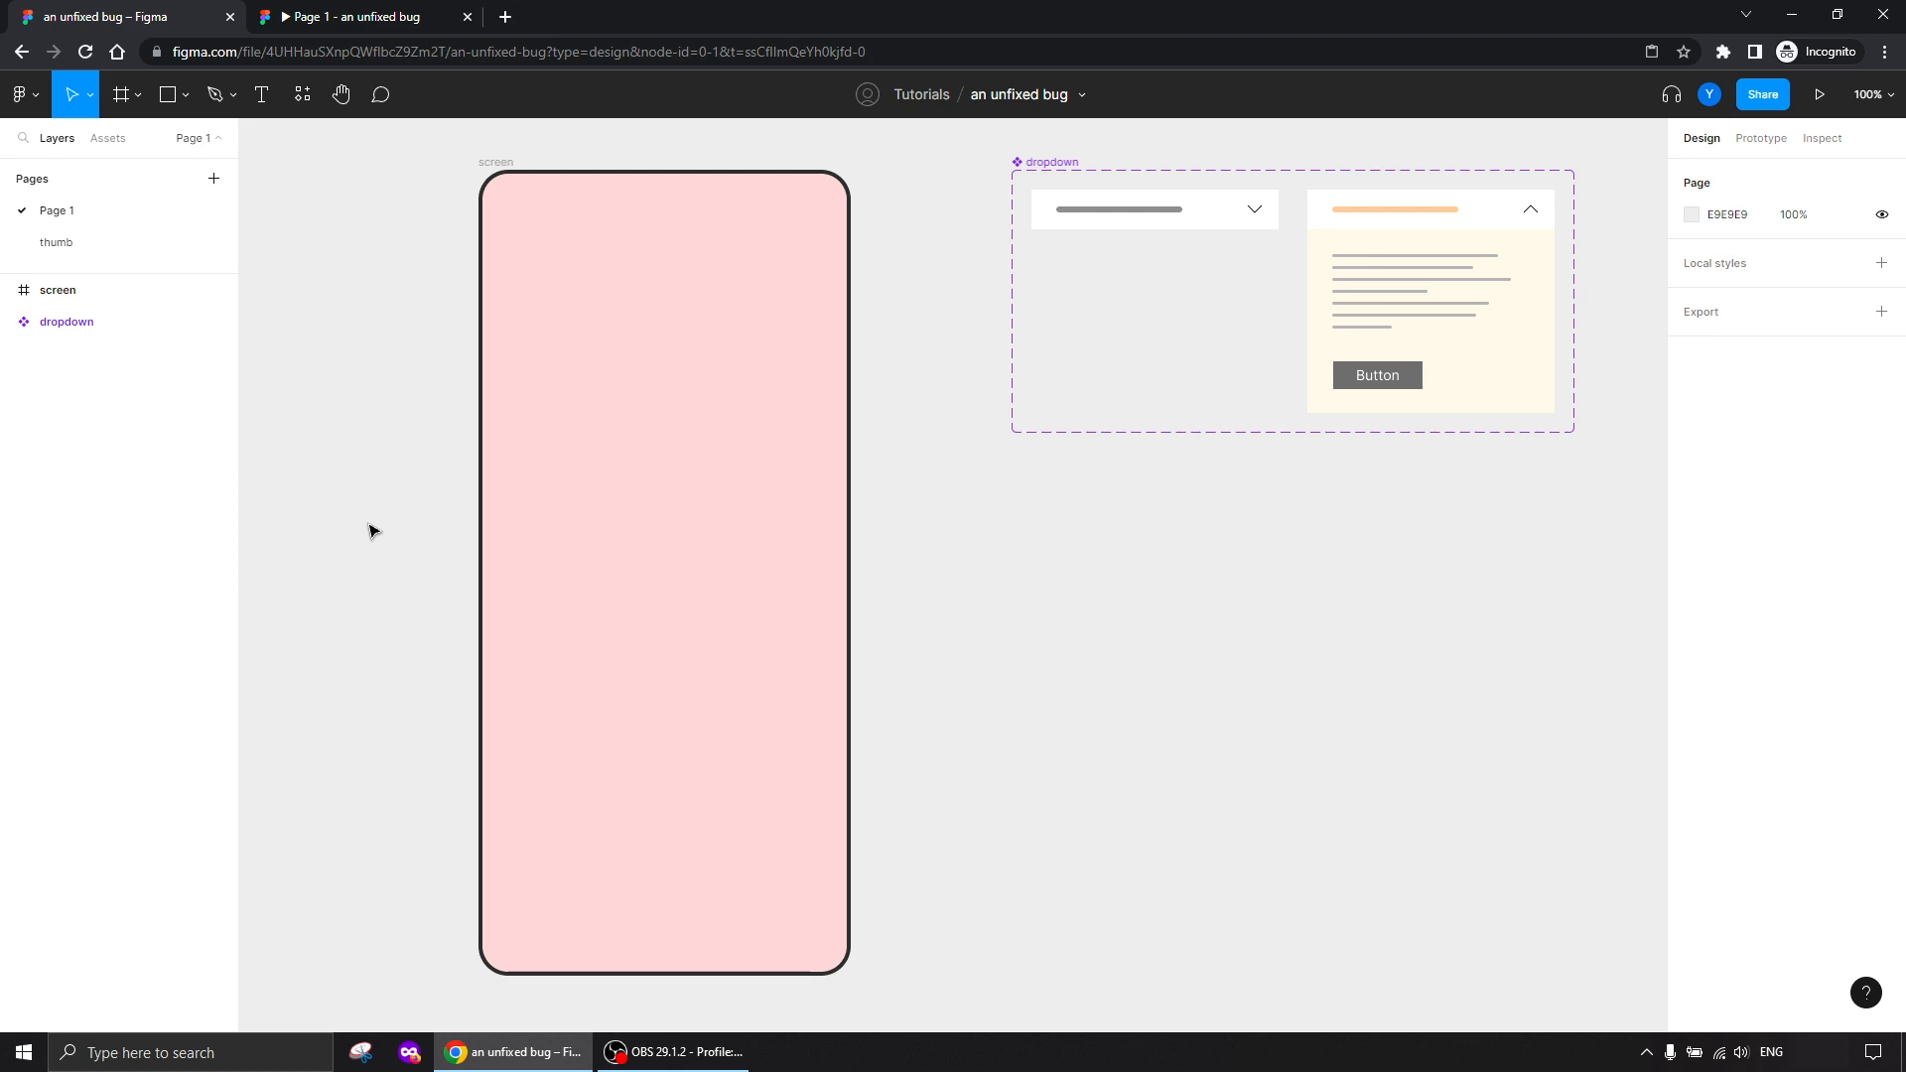
{"action": "mouse_move", "coordinate": [367, 543]}
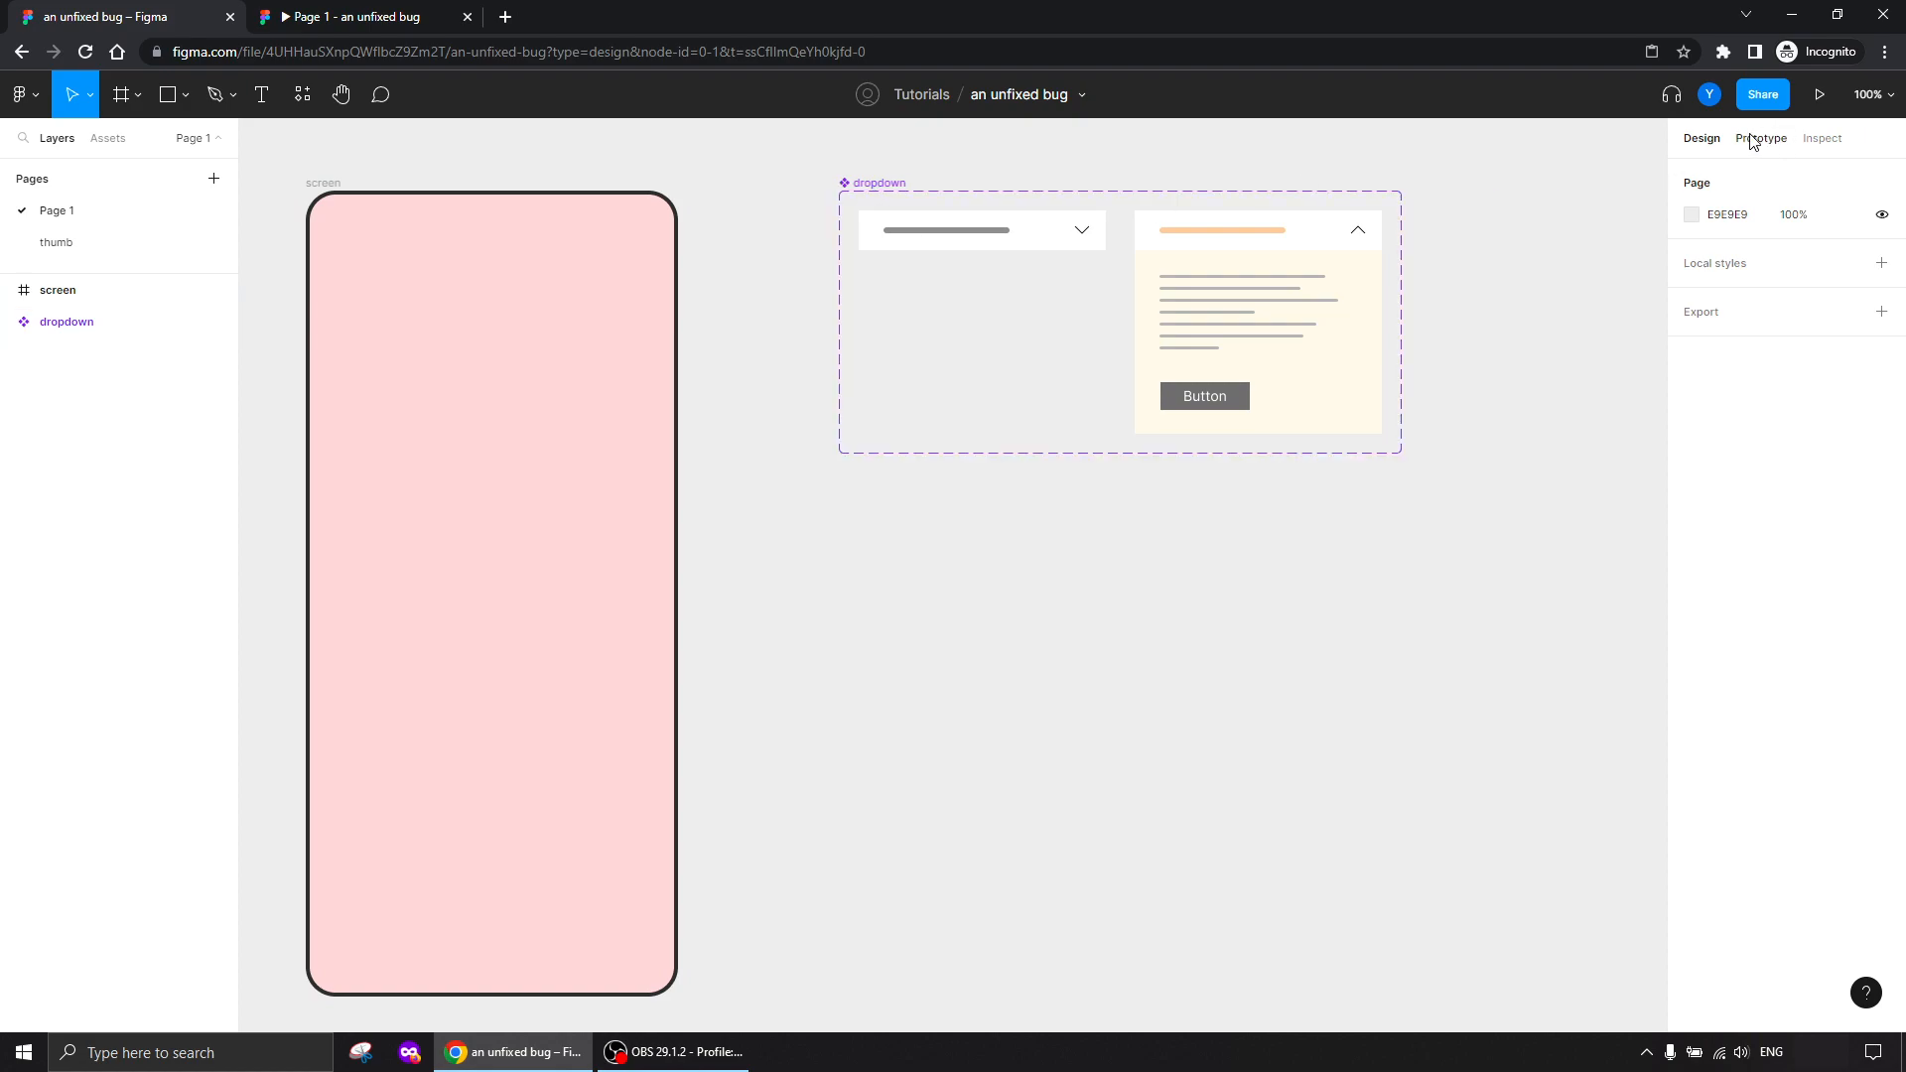
Show the Prototype settings and select the collapsed dropdown variant to reveal its link to the expanded variant
{"action": "left_click", "coordinate": [1762, 139]}
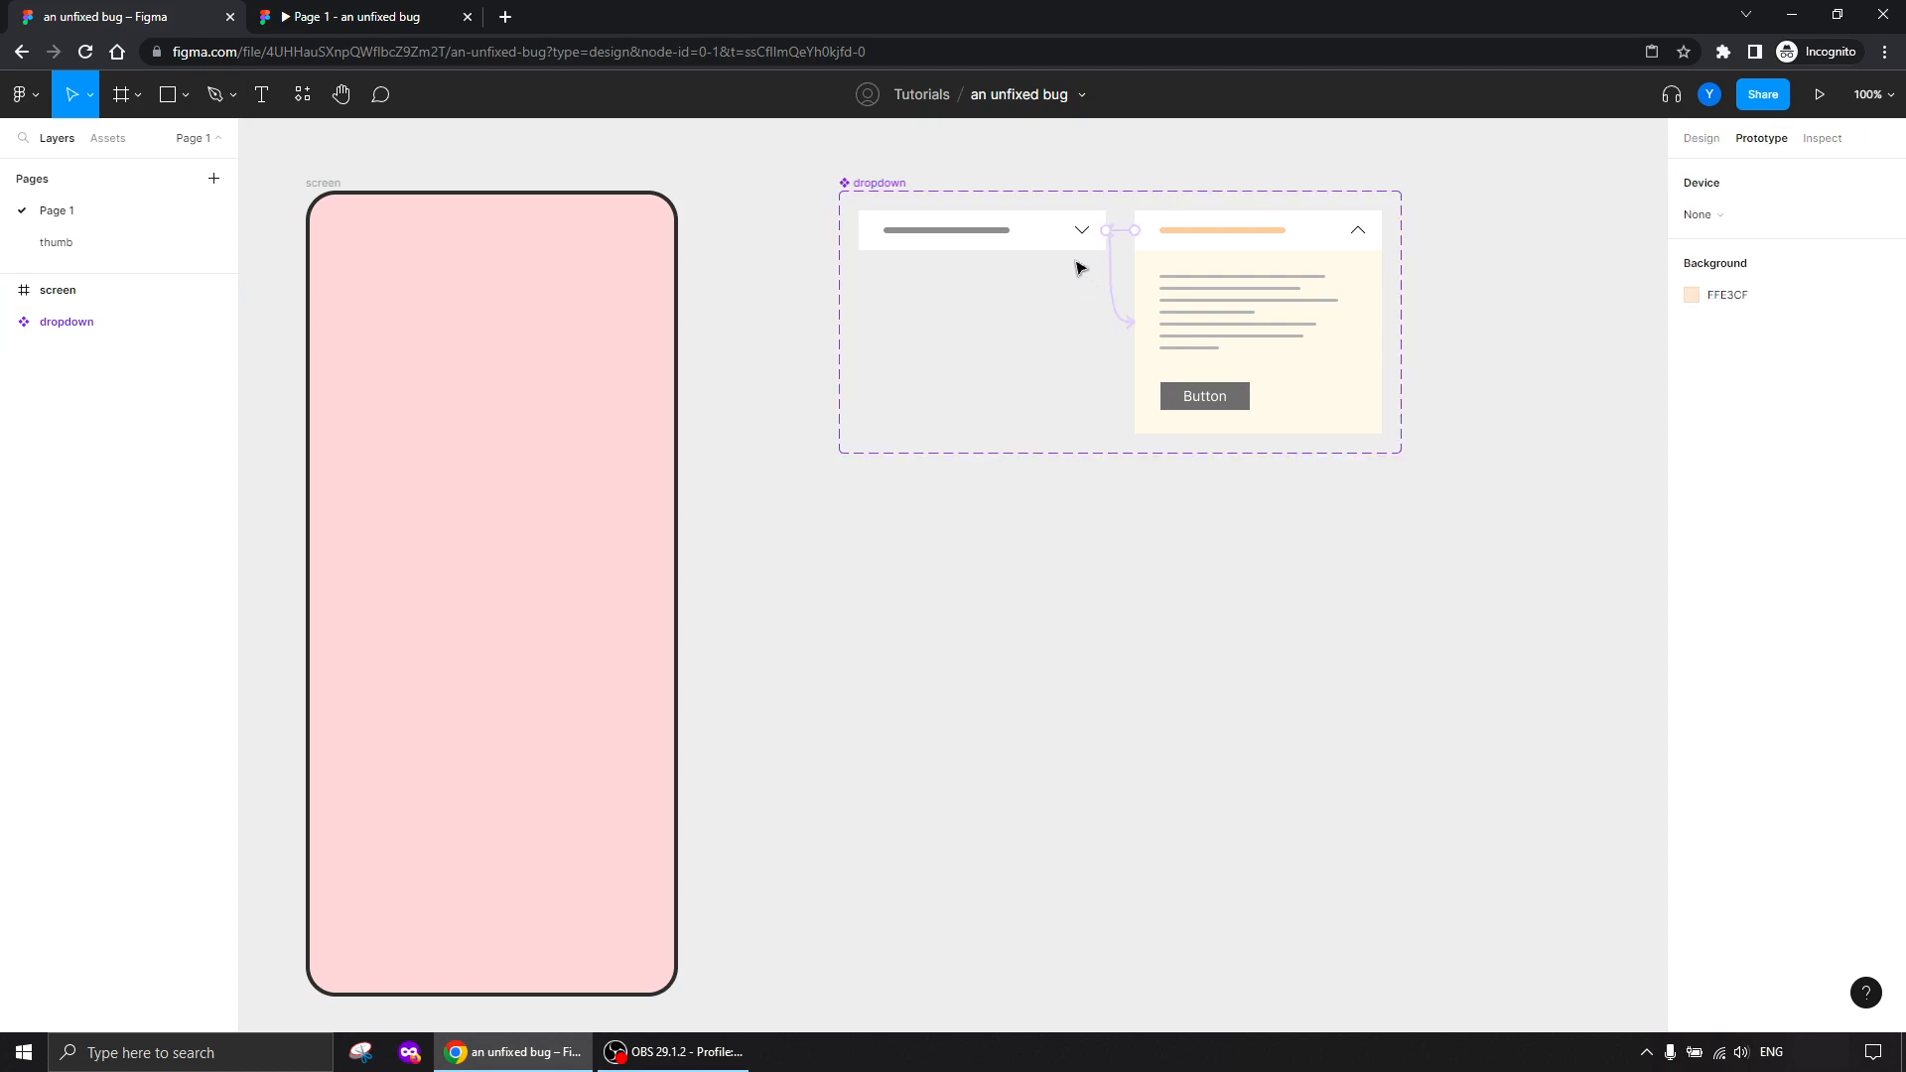
{"action": "left_click", "coordinate": [979, 230]}
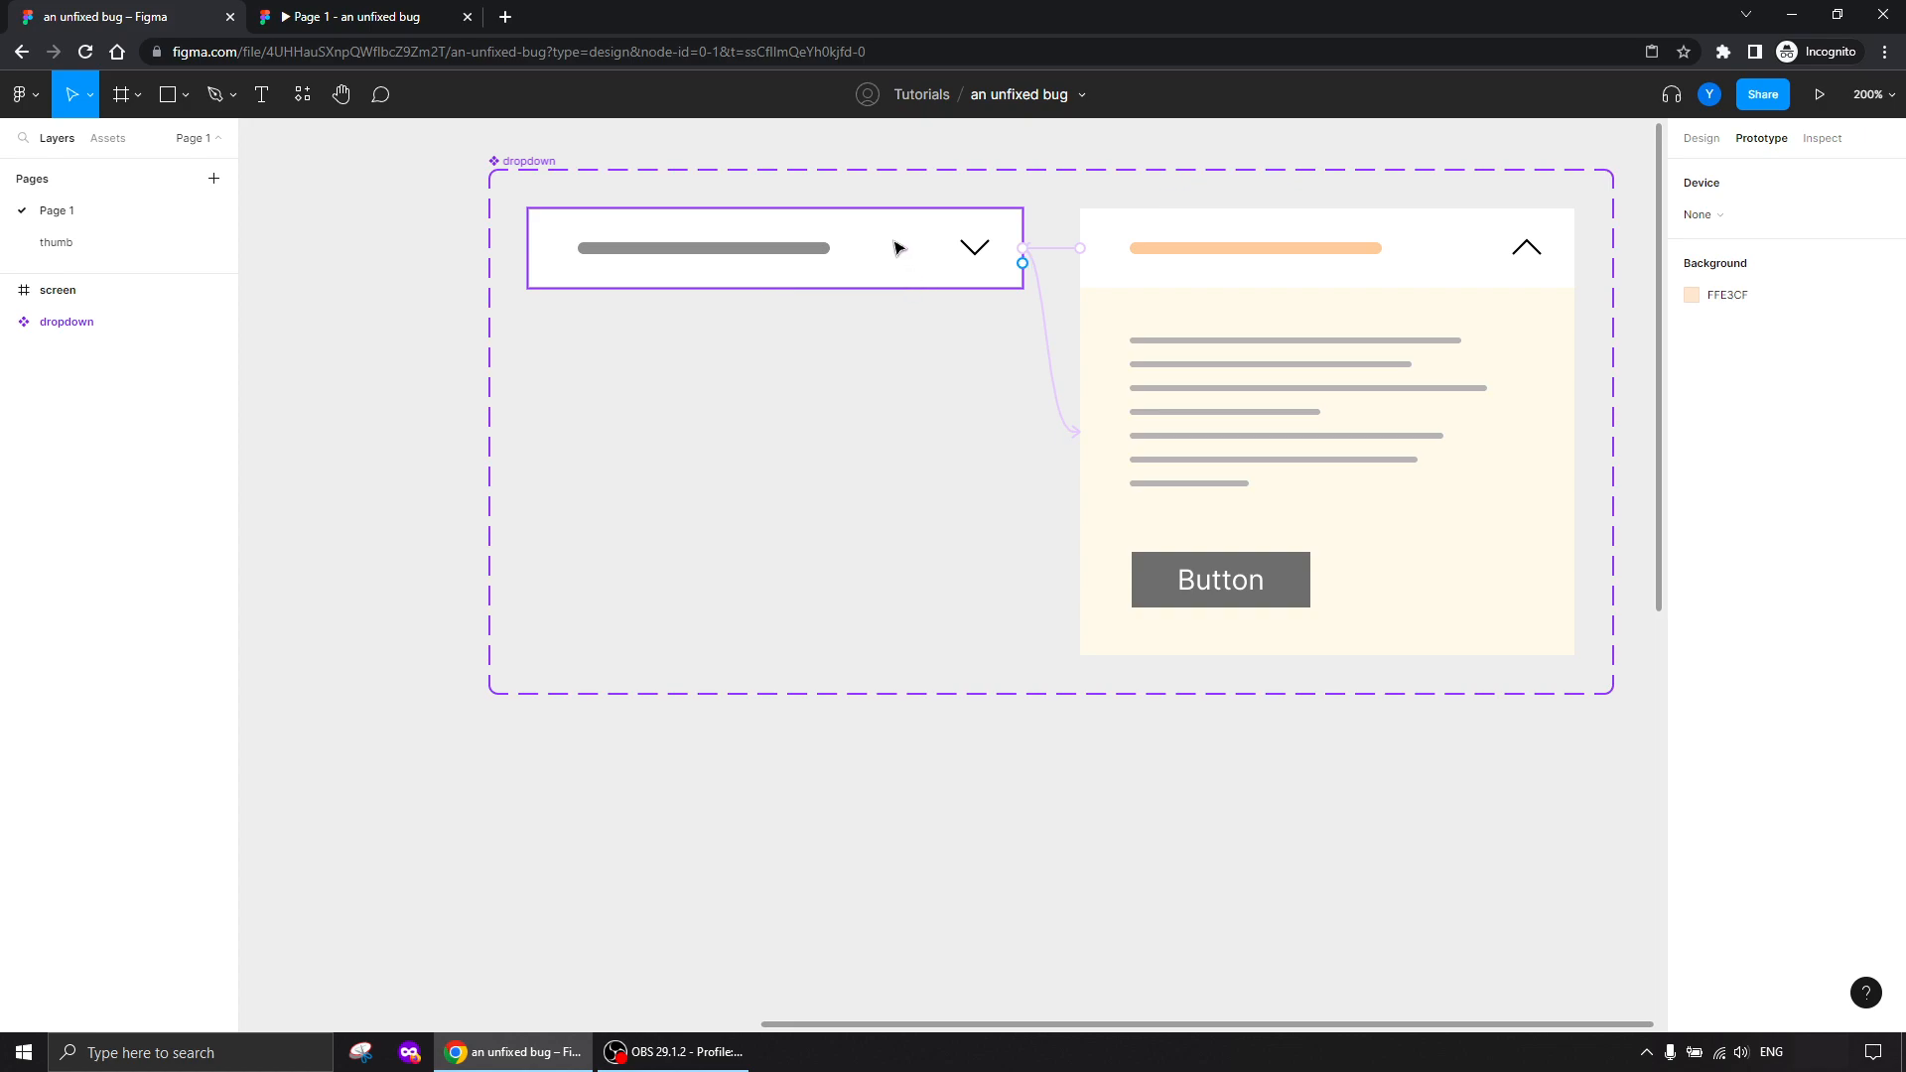
{"action": "left_click", "coordinate": [1298, 695]}
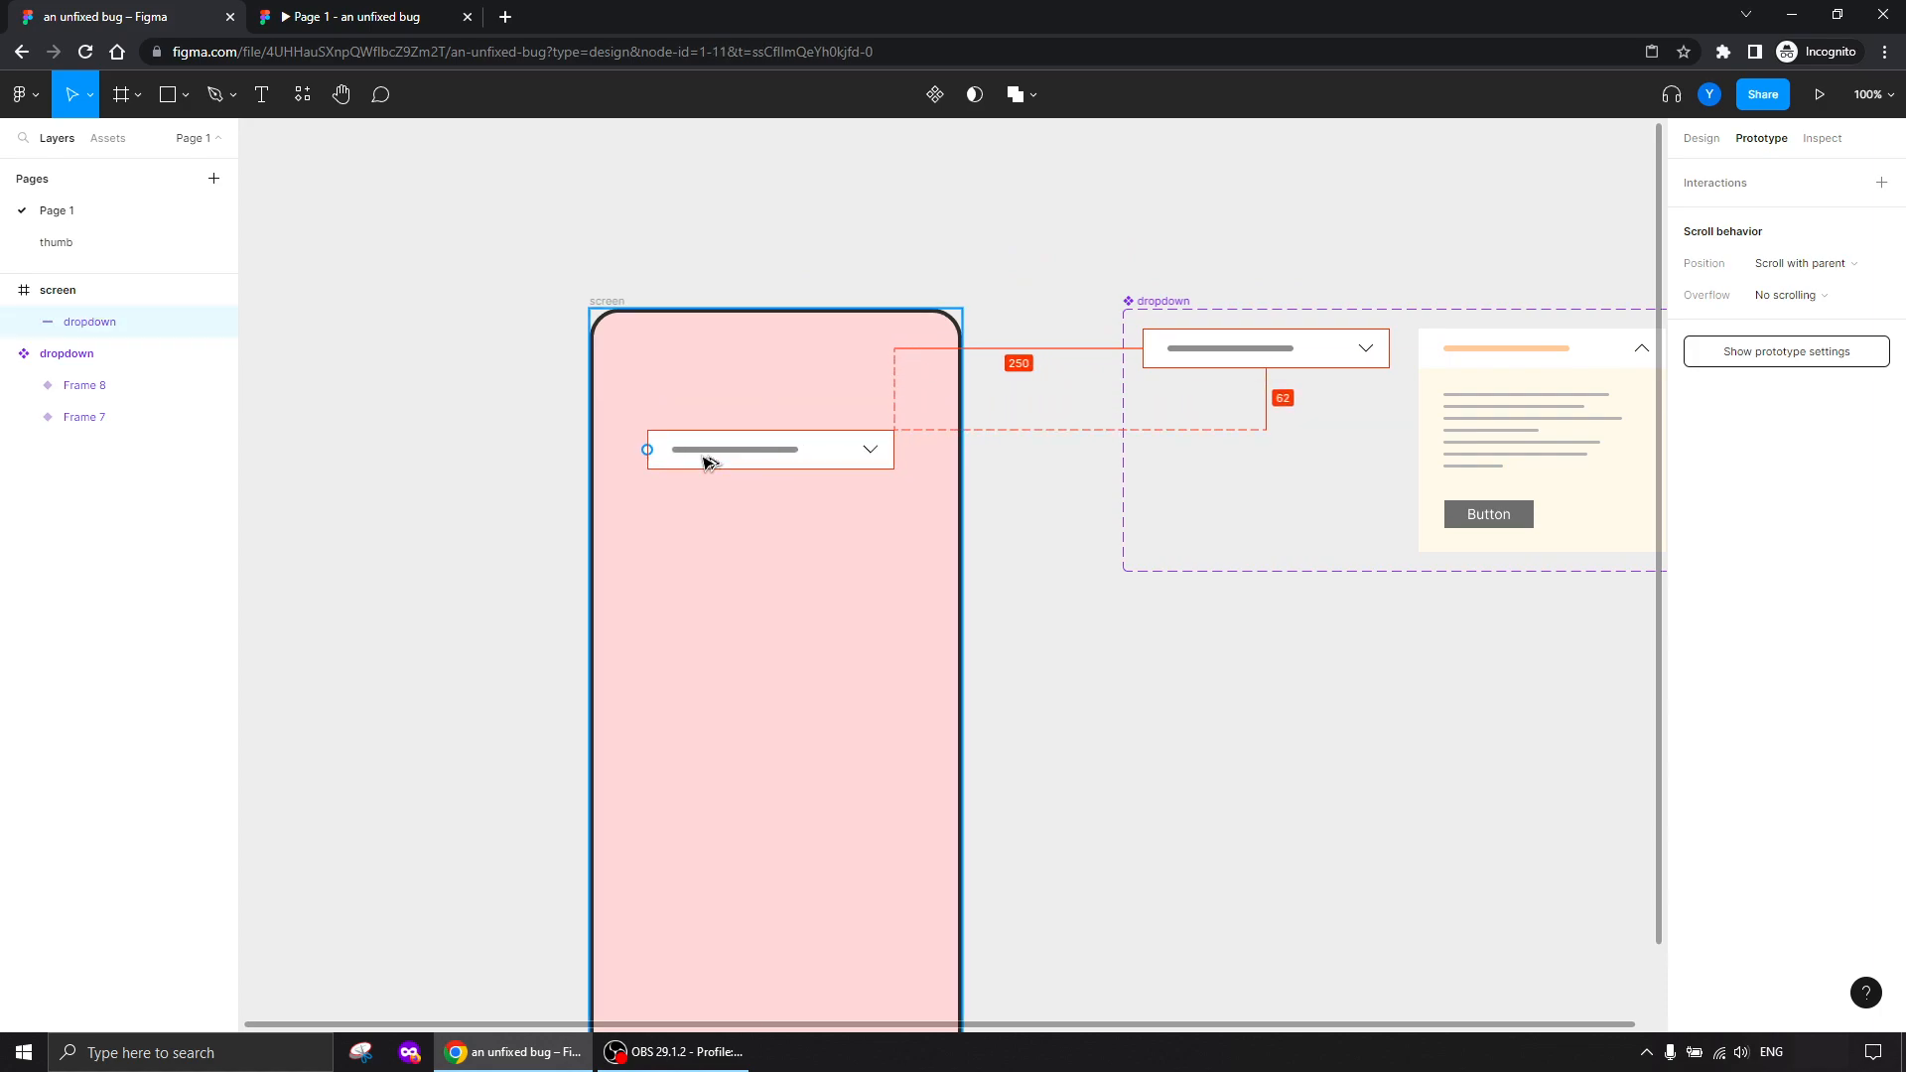
Select the collapsed dropdown instance placed inside the pink screen frame
{"action": "left_click", "coordinate": [767, 449]}
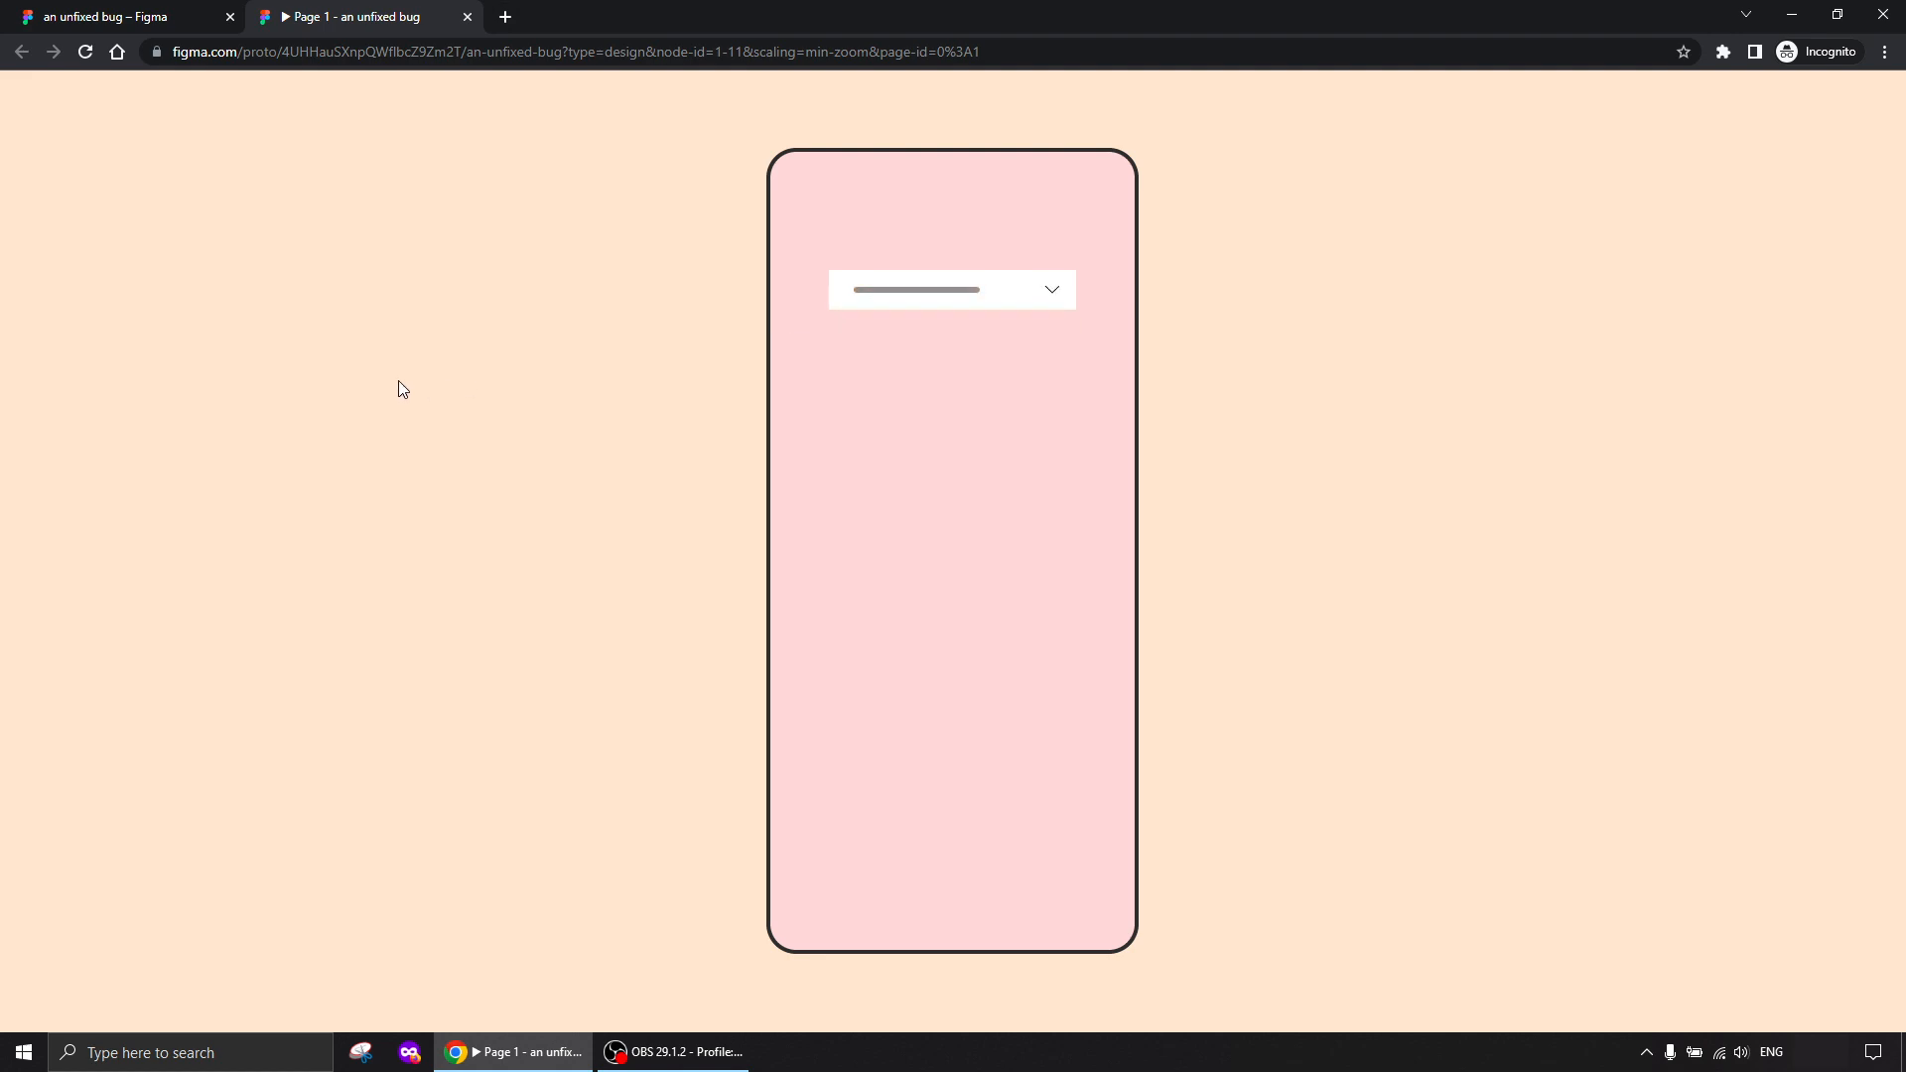
{"action": "mouse_move", "coordinate": [374, 383]}
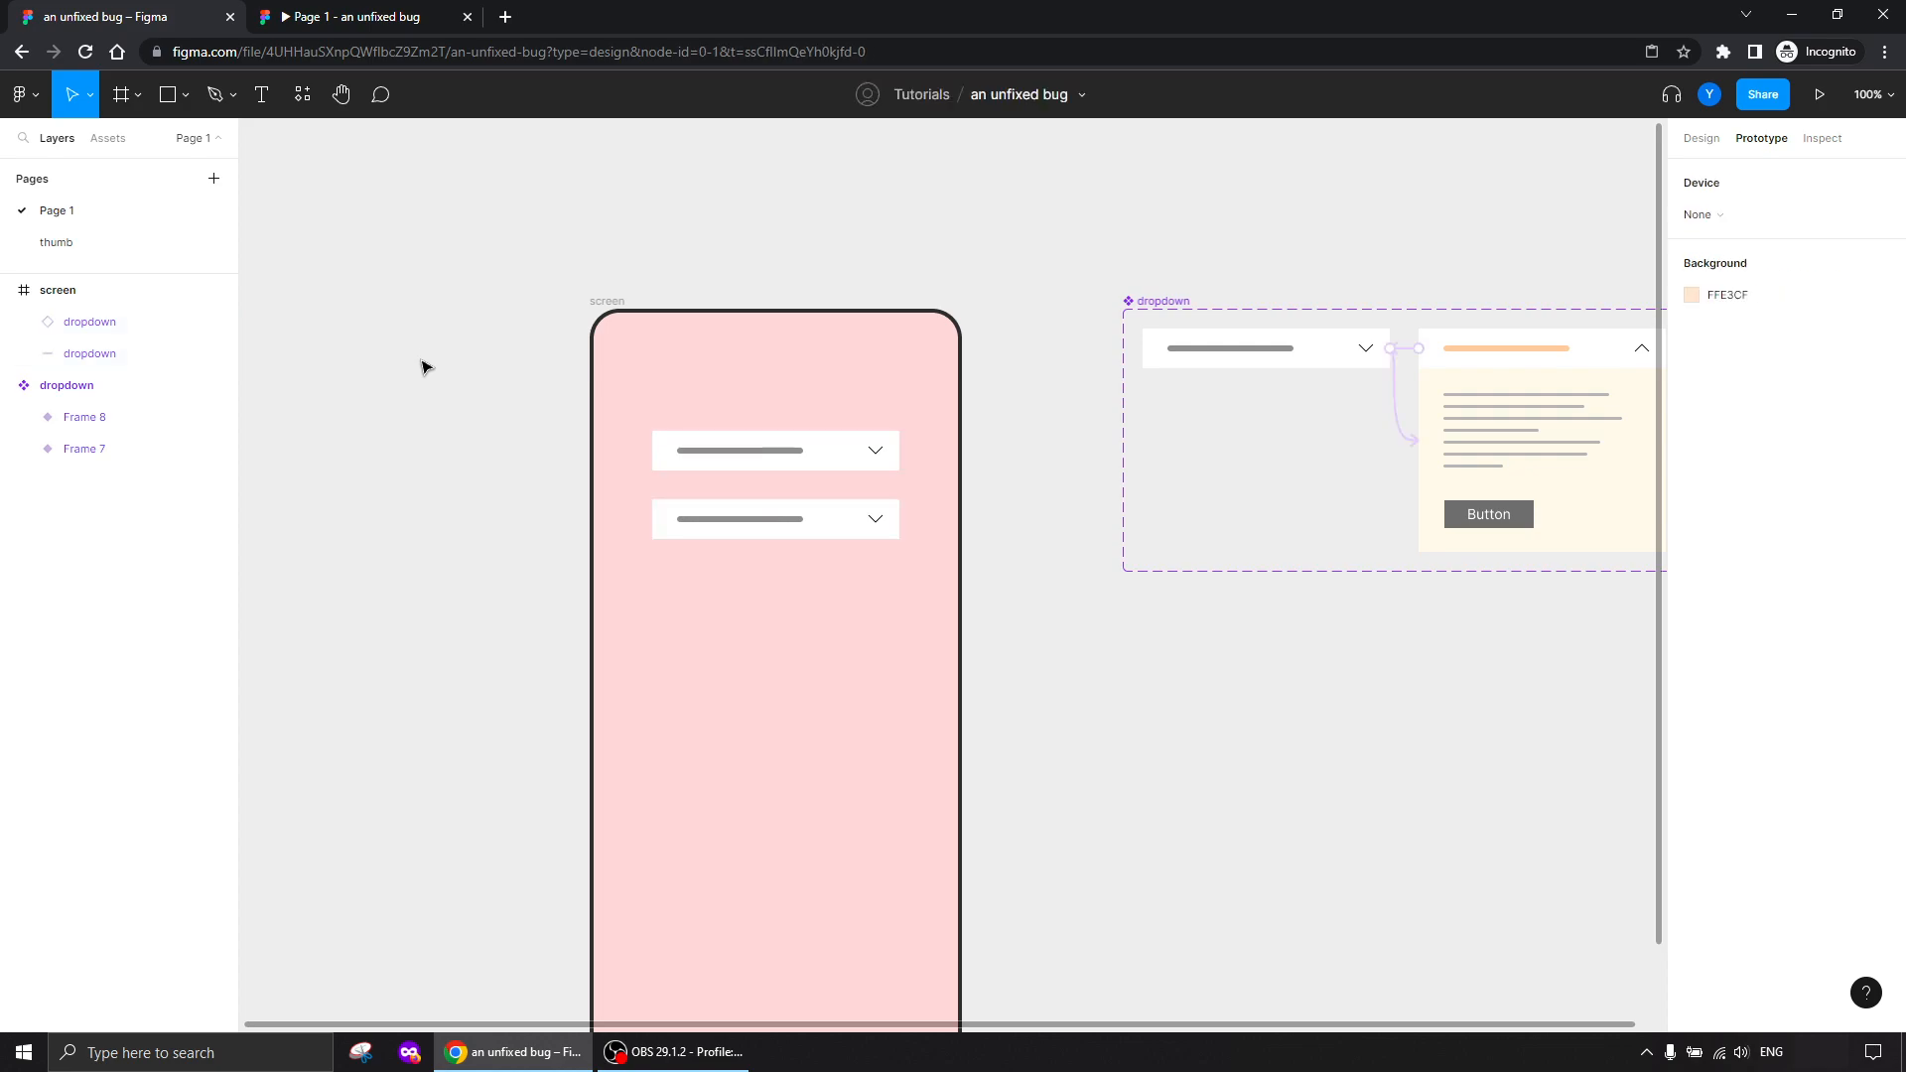
Deselect everything on the canvas, leaving the two stacked dropdown instances in the screen
{"action": "left_click", "coordinate": [89, 353]}
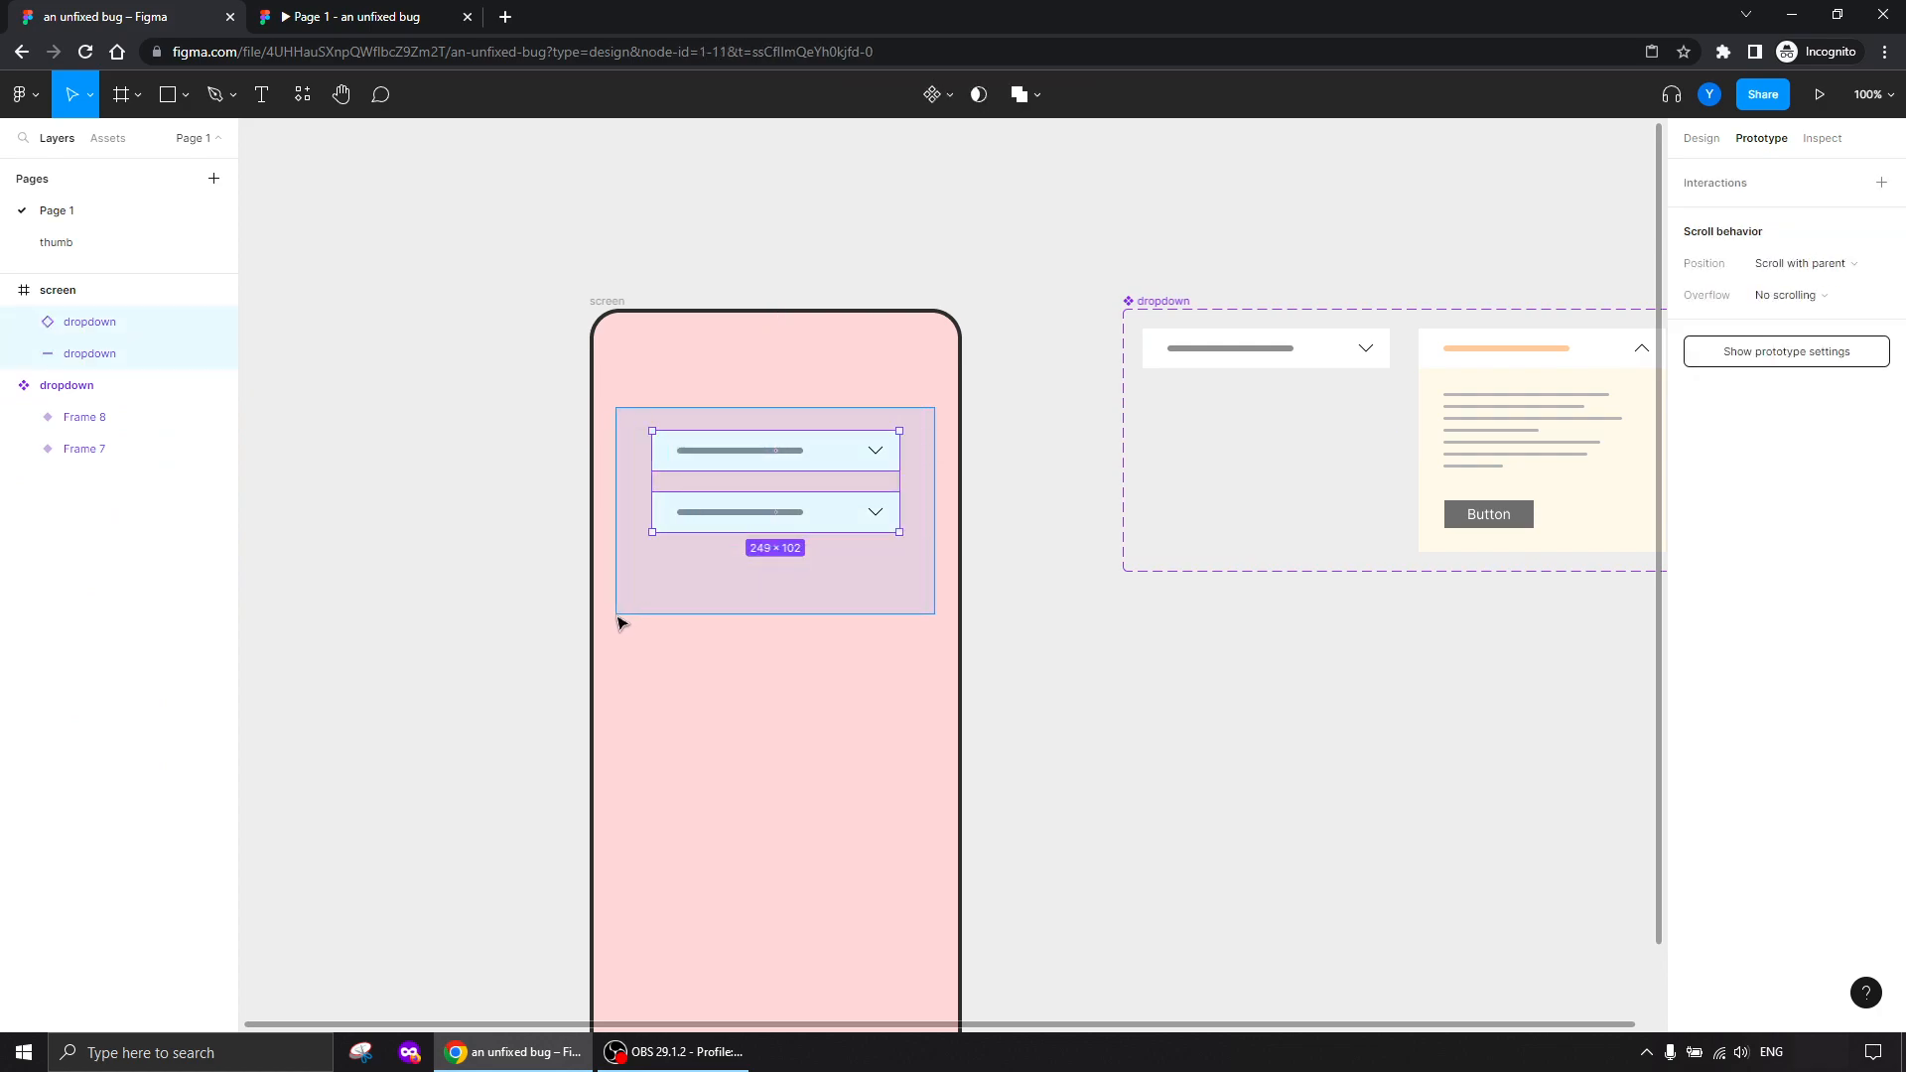
Wrap the dropdowns in an auto layout frame named 'list' with item spacing 14
{"action": "key", "text": "shift+a"}
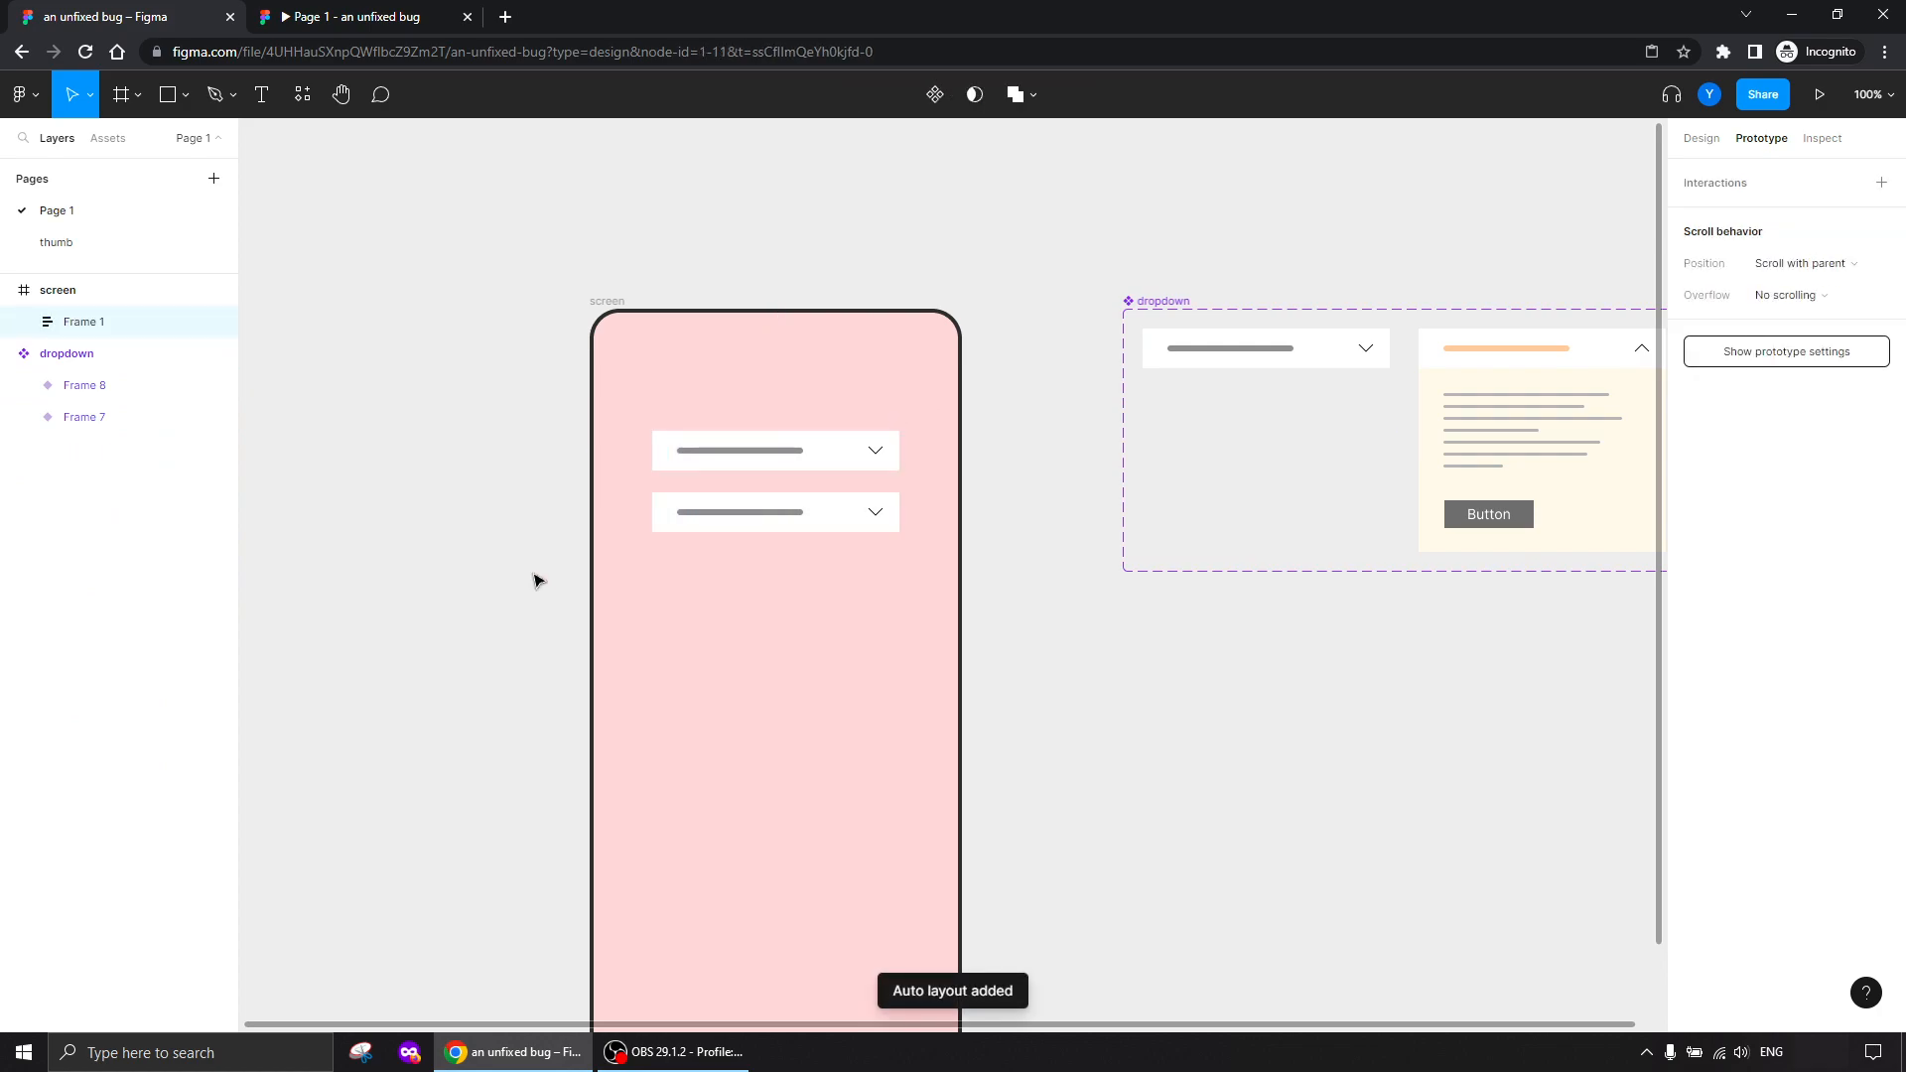
{"action": "double_click", "coordinate": [84, 322]}
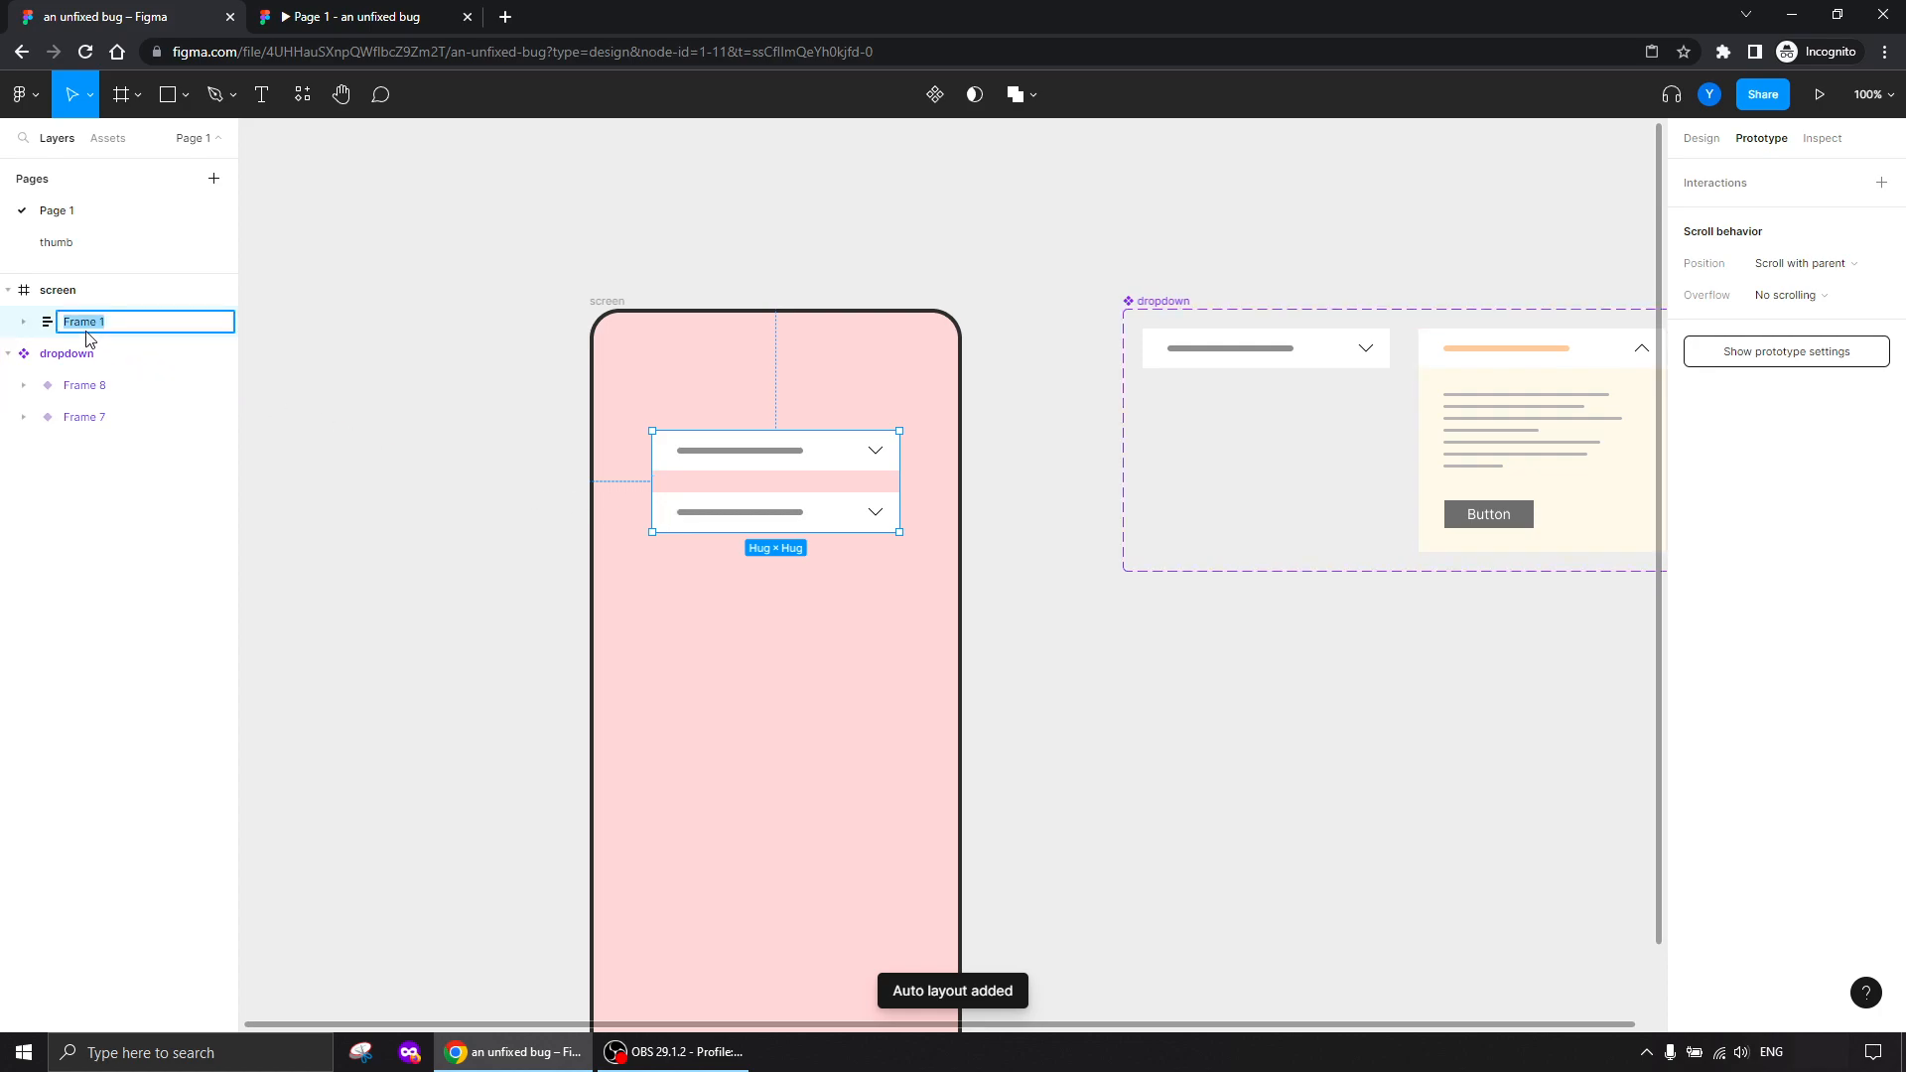
{"action": "type", "text": "list"}
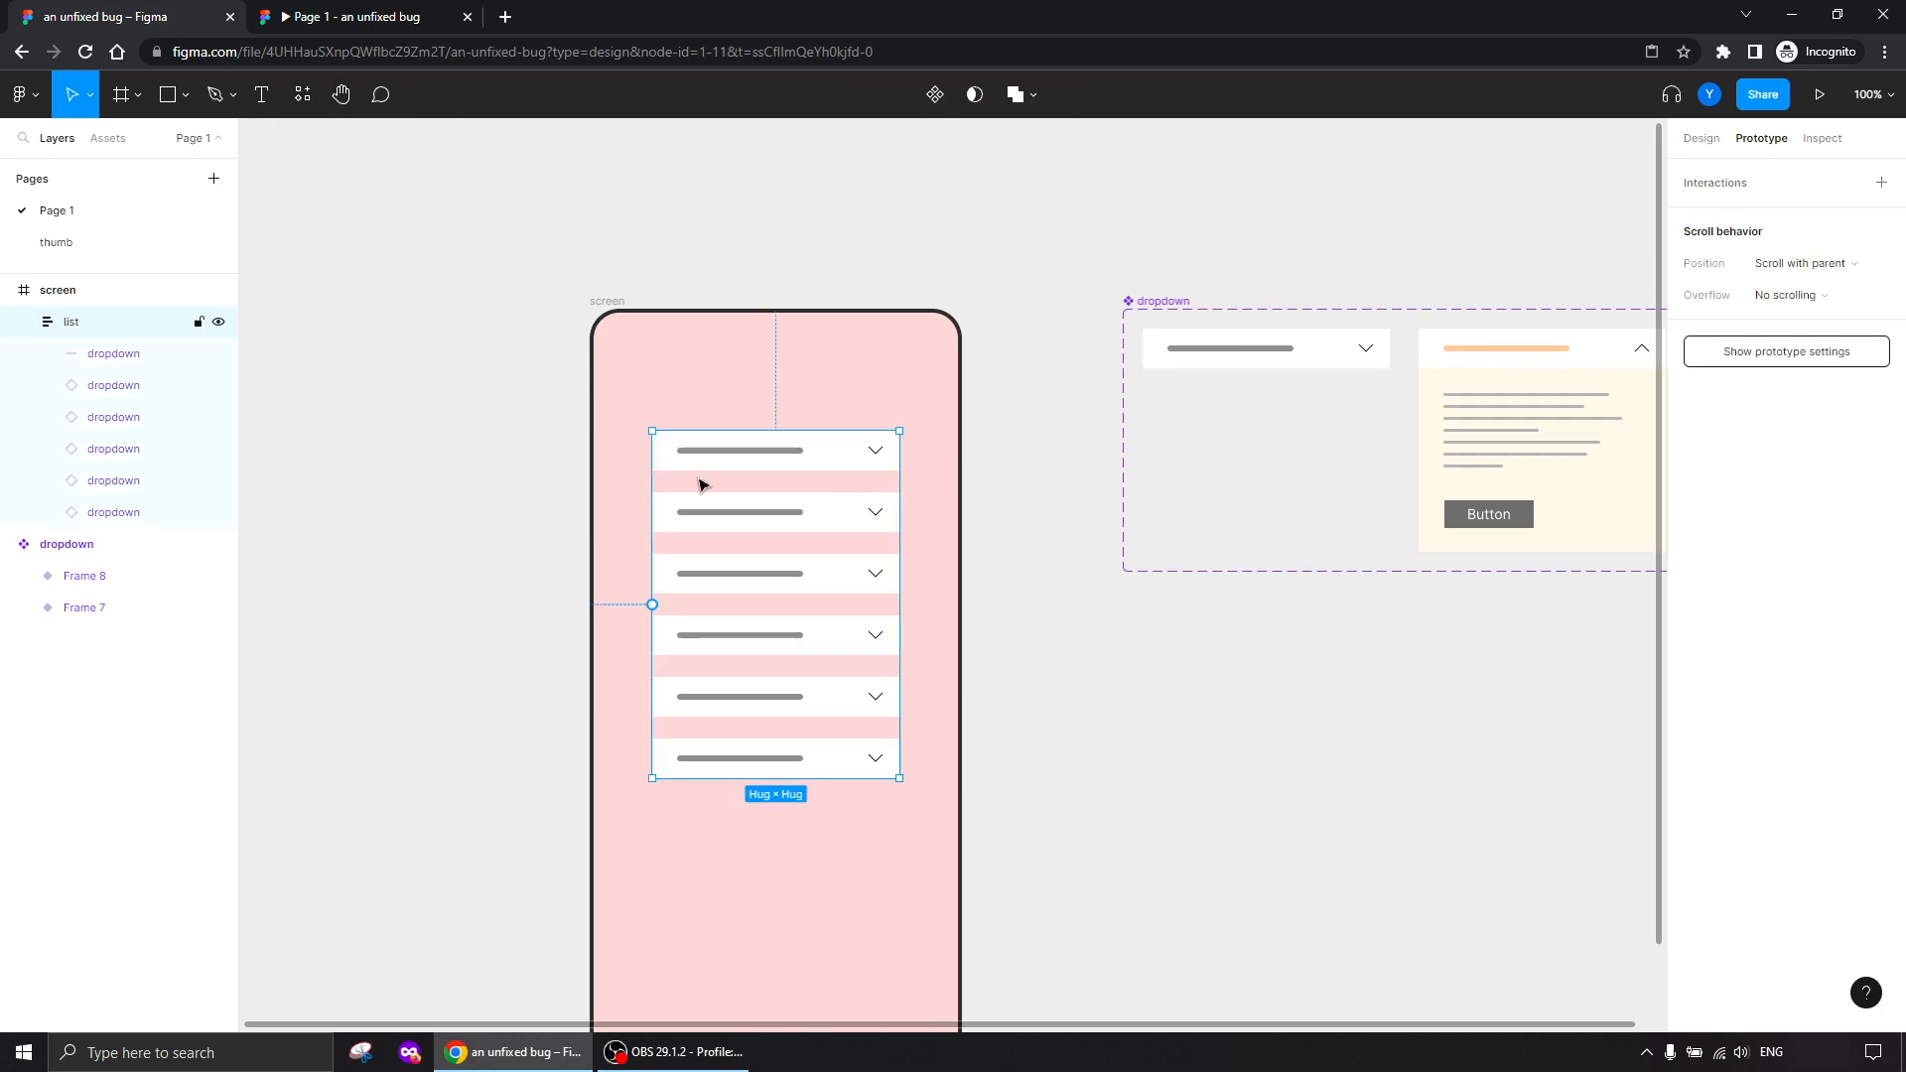
{"action": "mouse_move", "coordinate": [848, 604]}
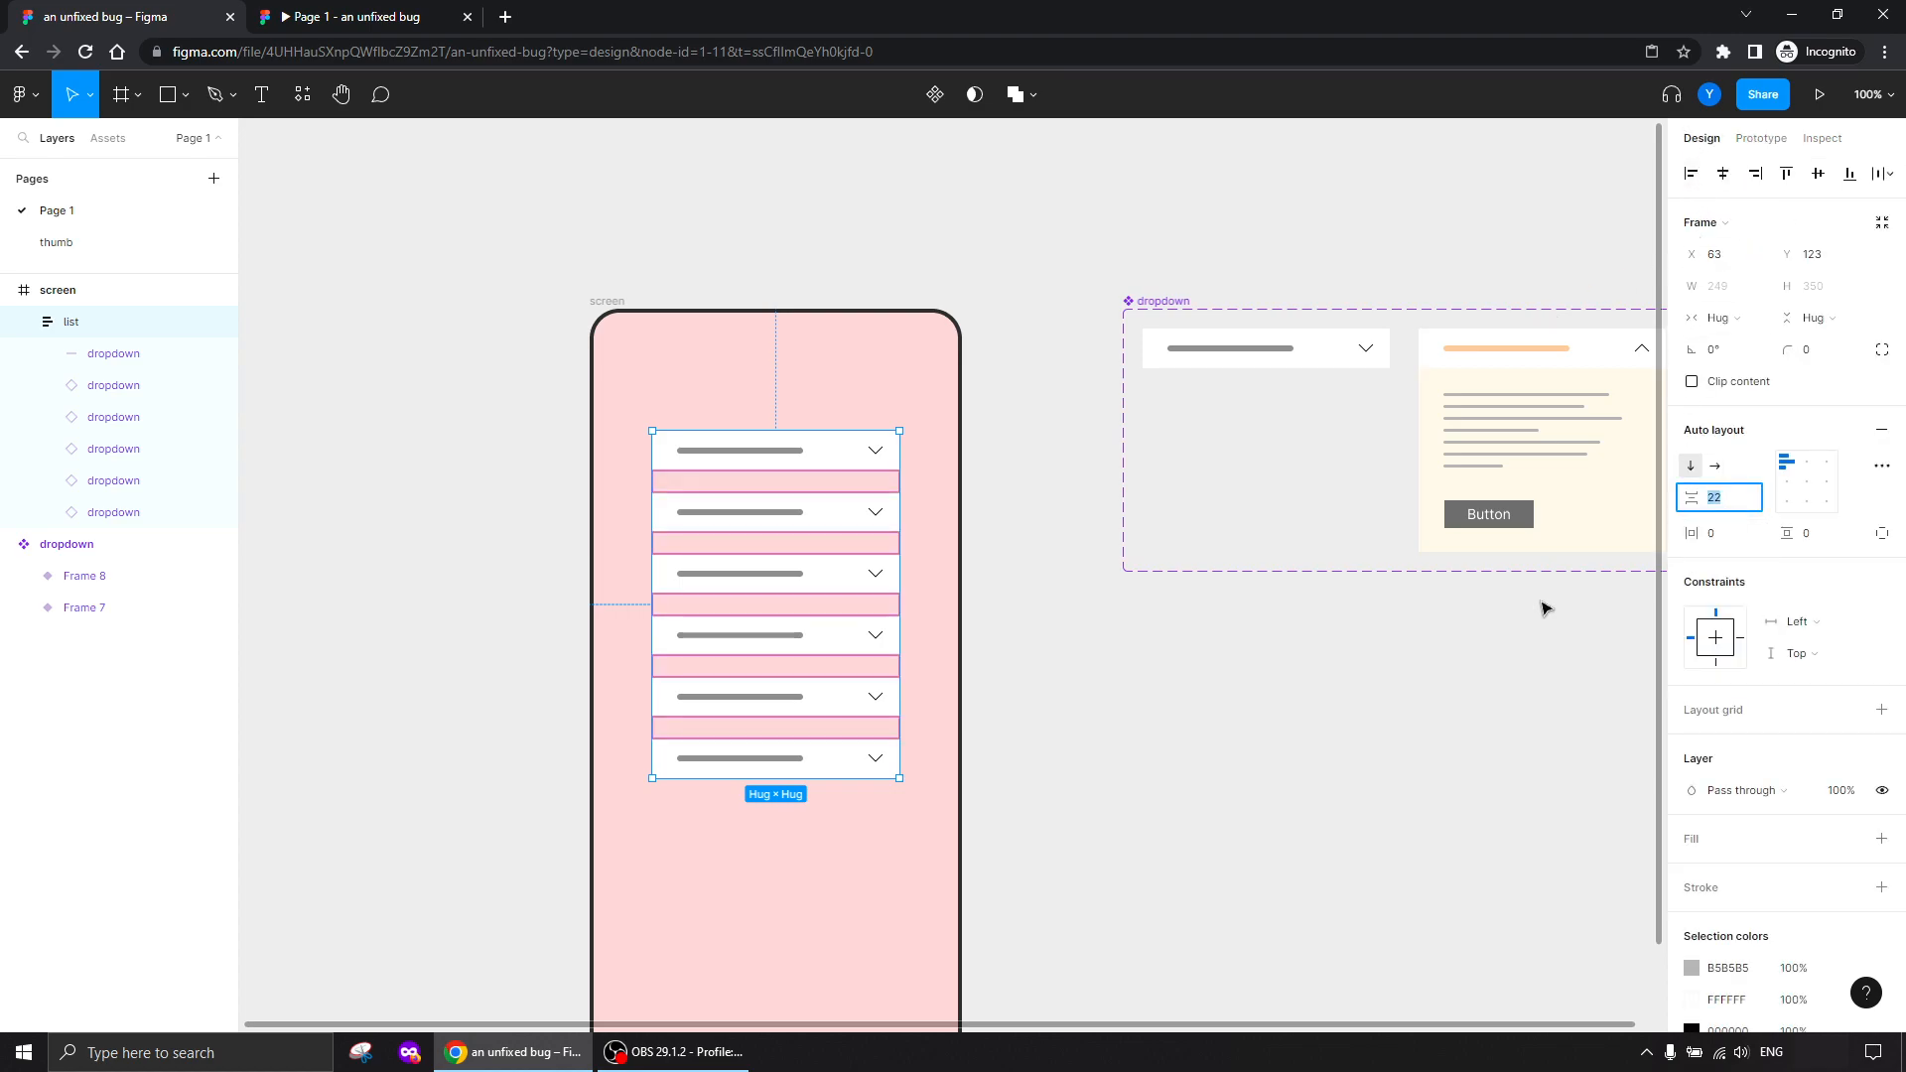
{"action": "type", "text": "14"}
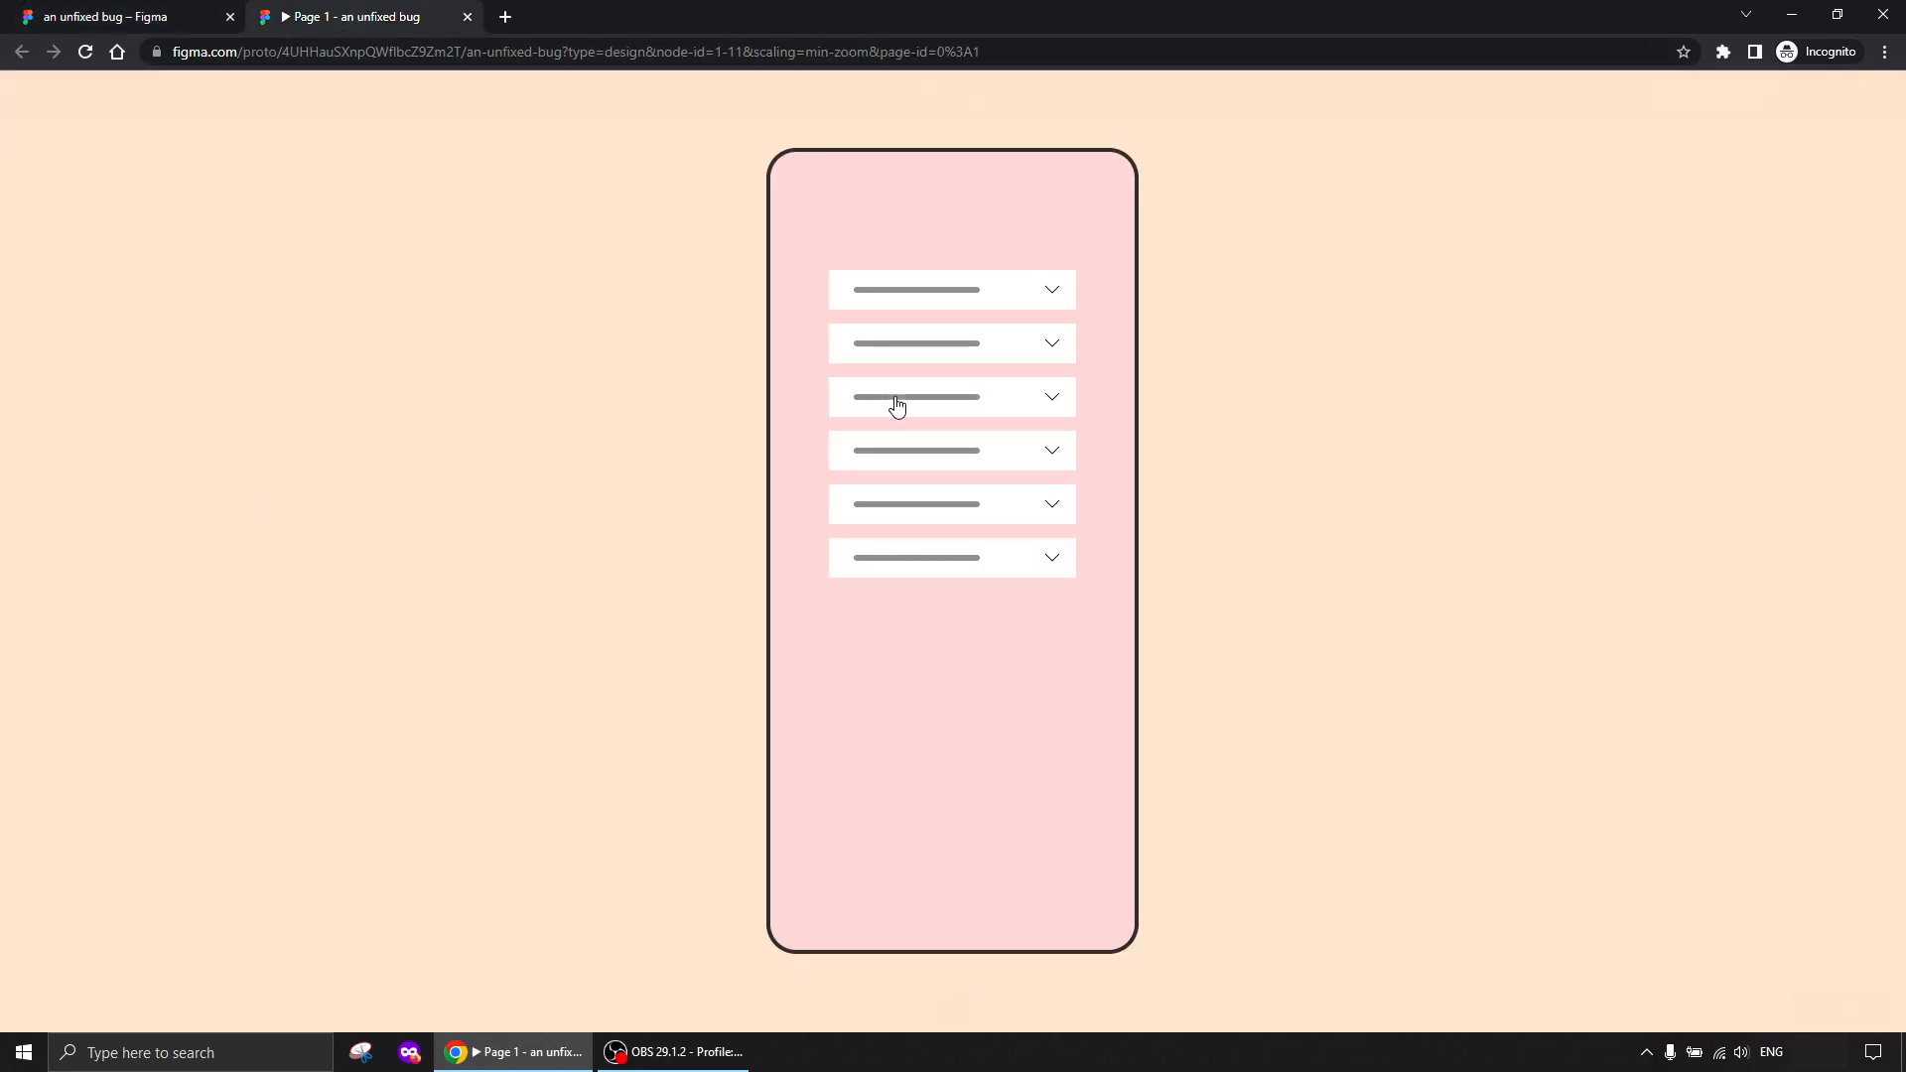
Expand the third dropdown in the prototype, then collapse it again so all six are closed
{"action": "left_click", "coordinate": [951, 344]}
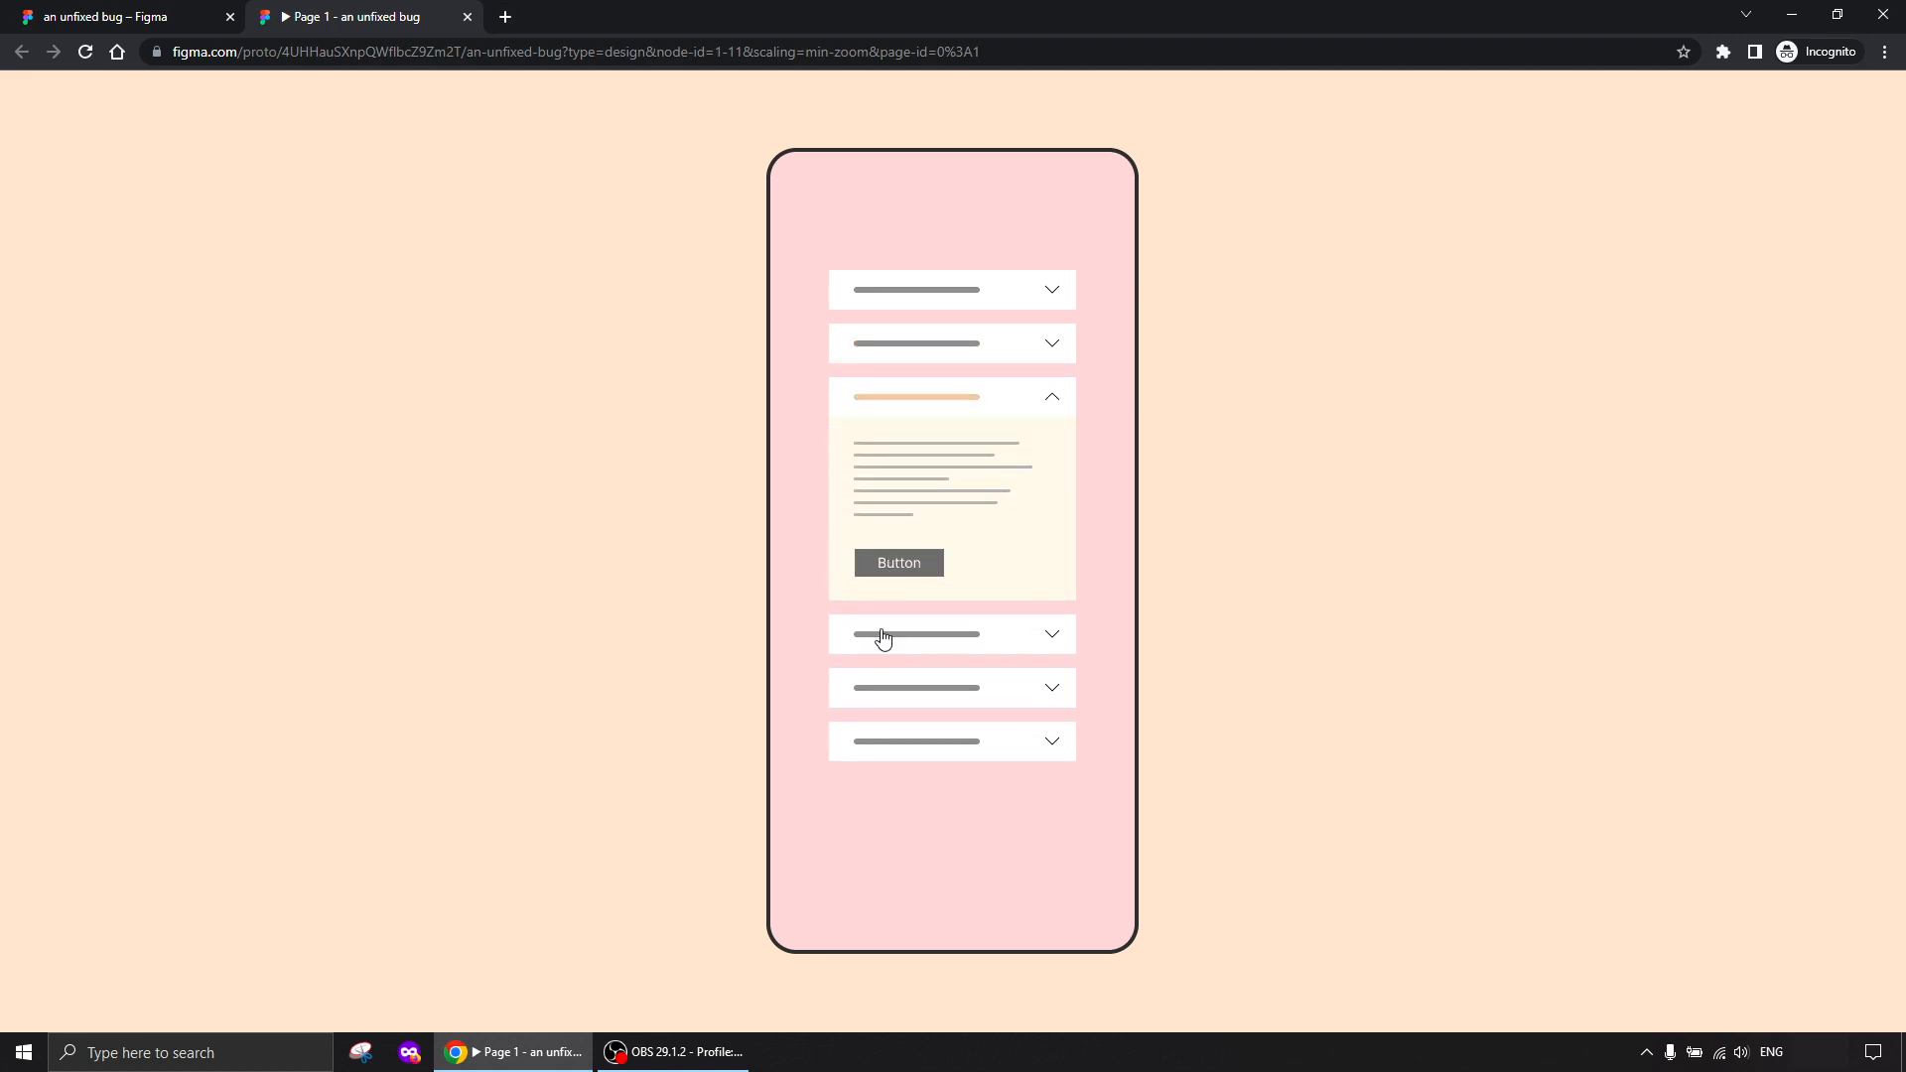
{"action": "mouse_move", "coordinate": [913, 393]}
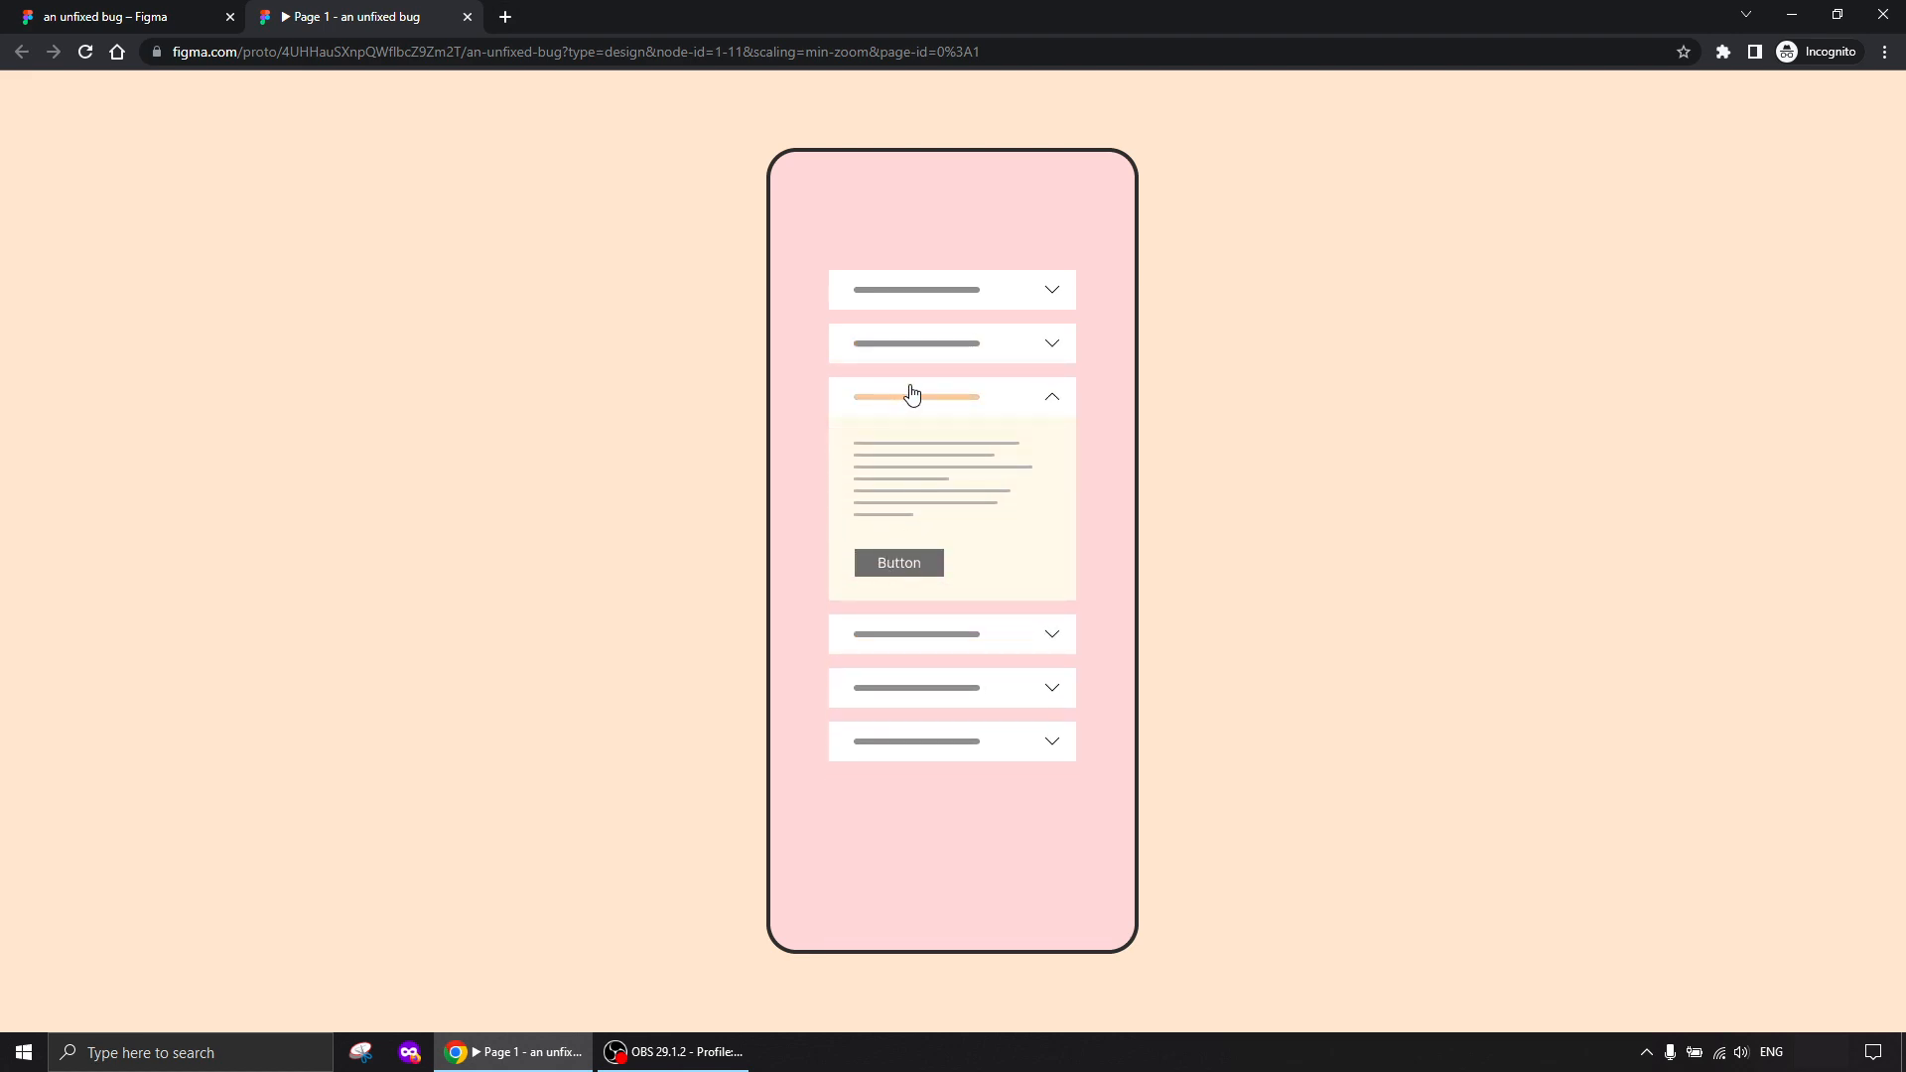
{"action": "left_click", "coordinate": [951, 395]}
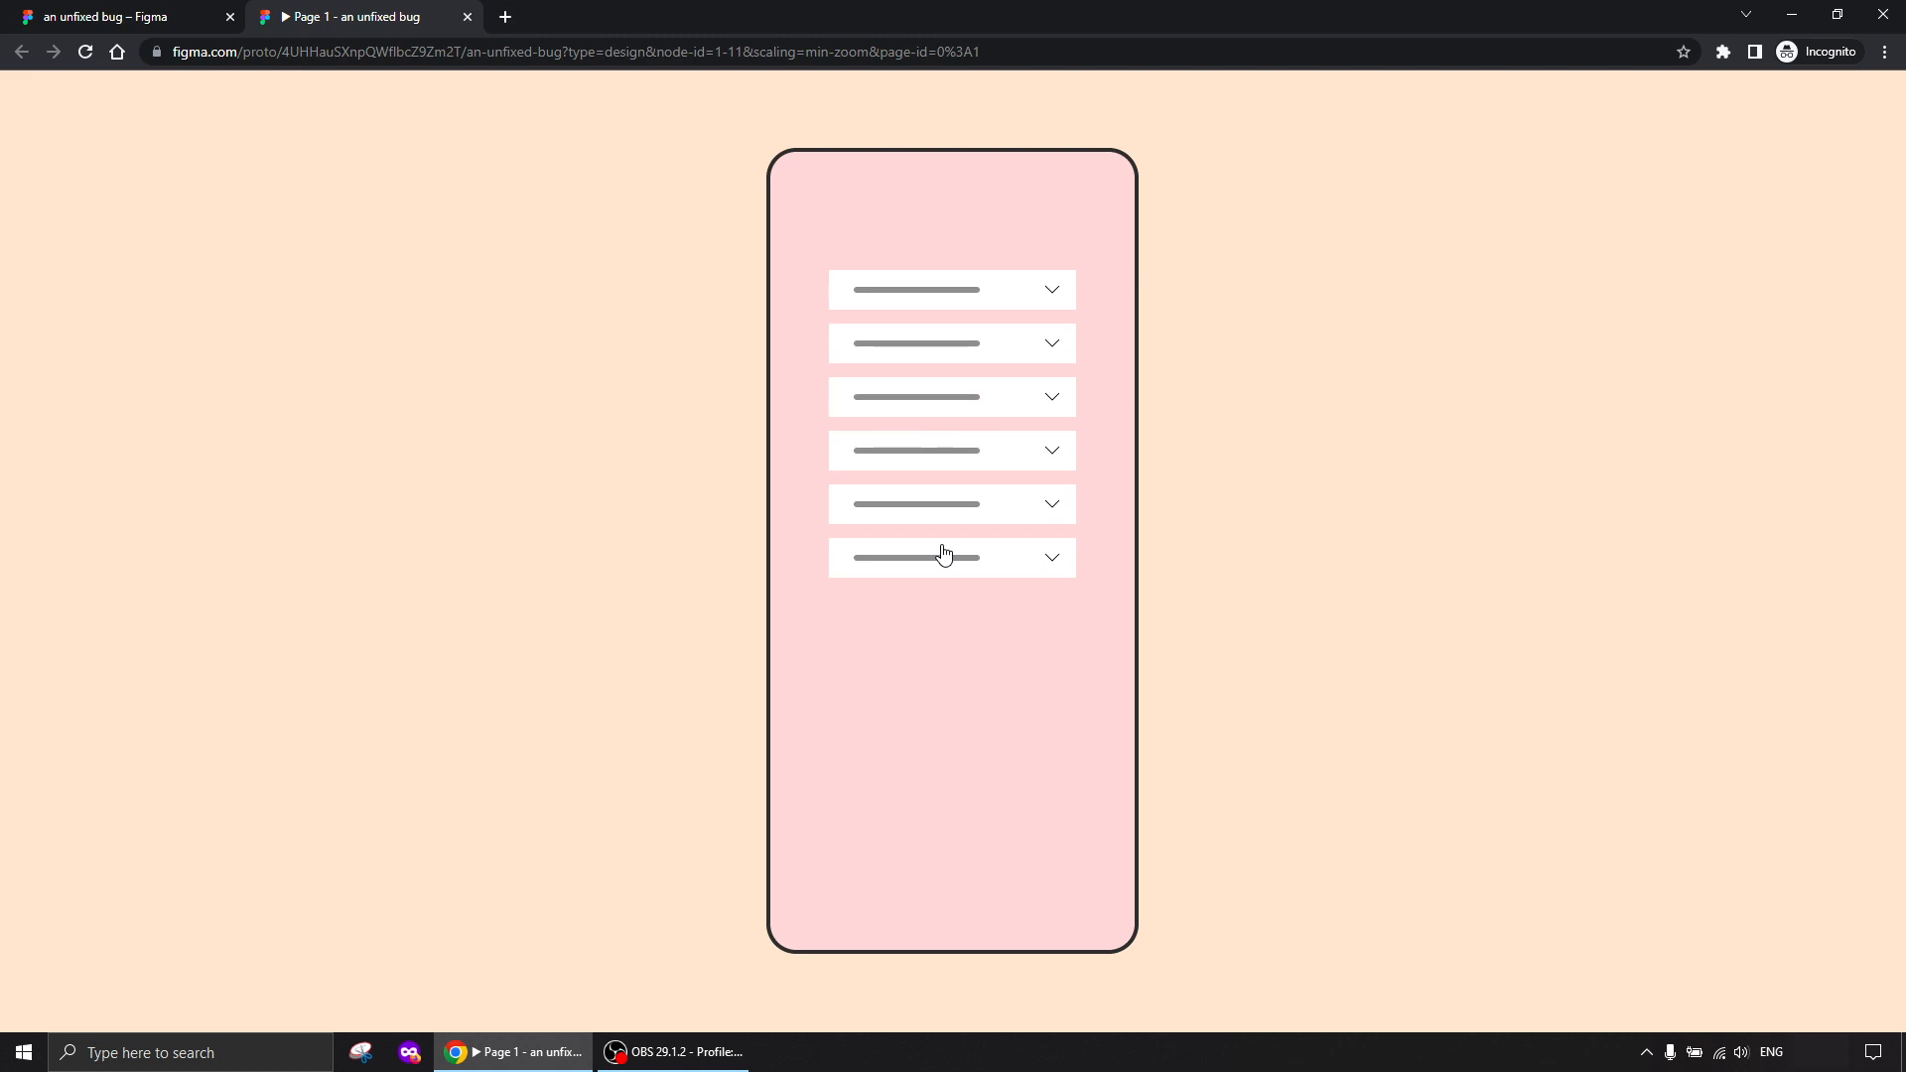
{"action": "mouse_move", "coordinate": [917, 568]}
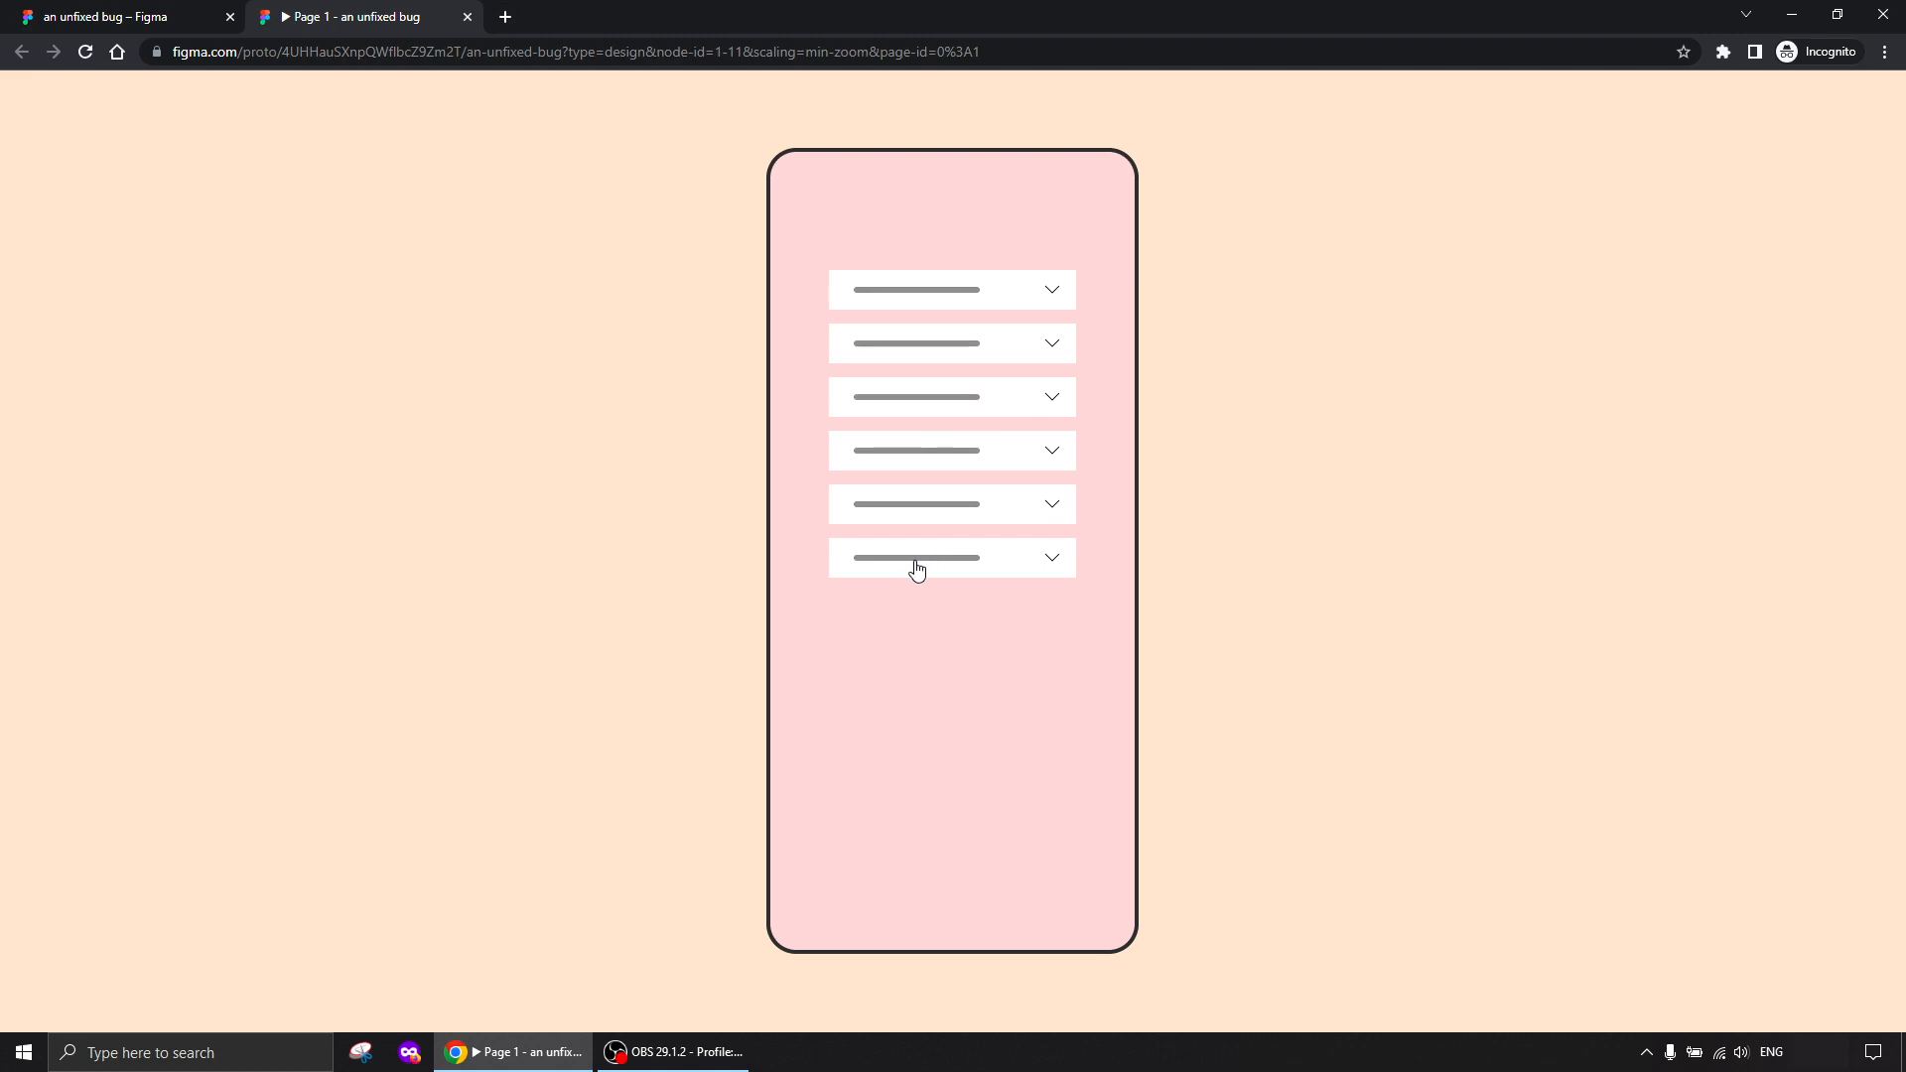
{"action": "mouse_move", "coordinate": [626, 532]}
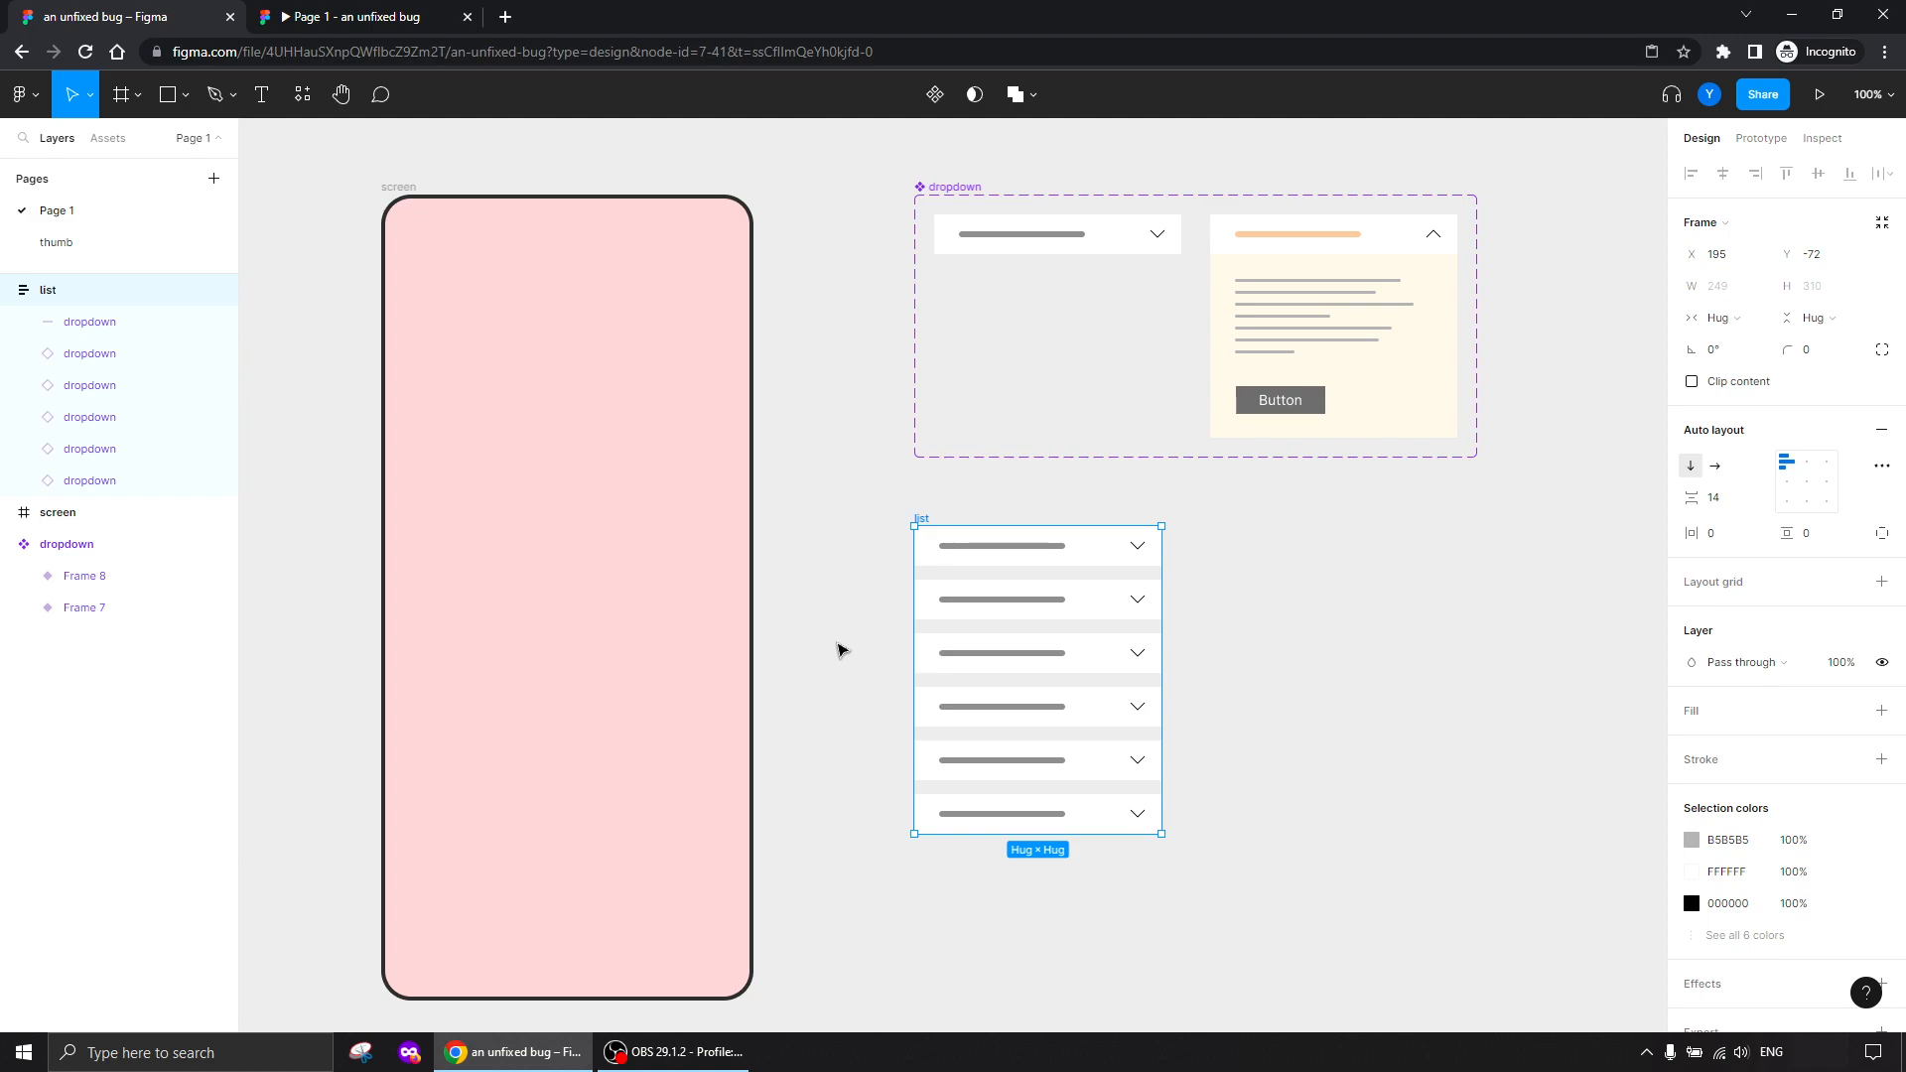
{"action": "mouse_move", "coordinate": [802, 205]}
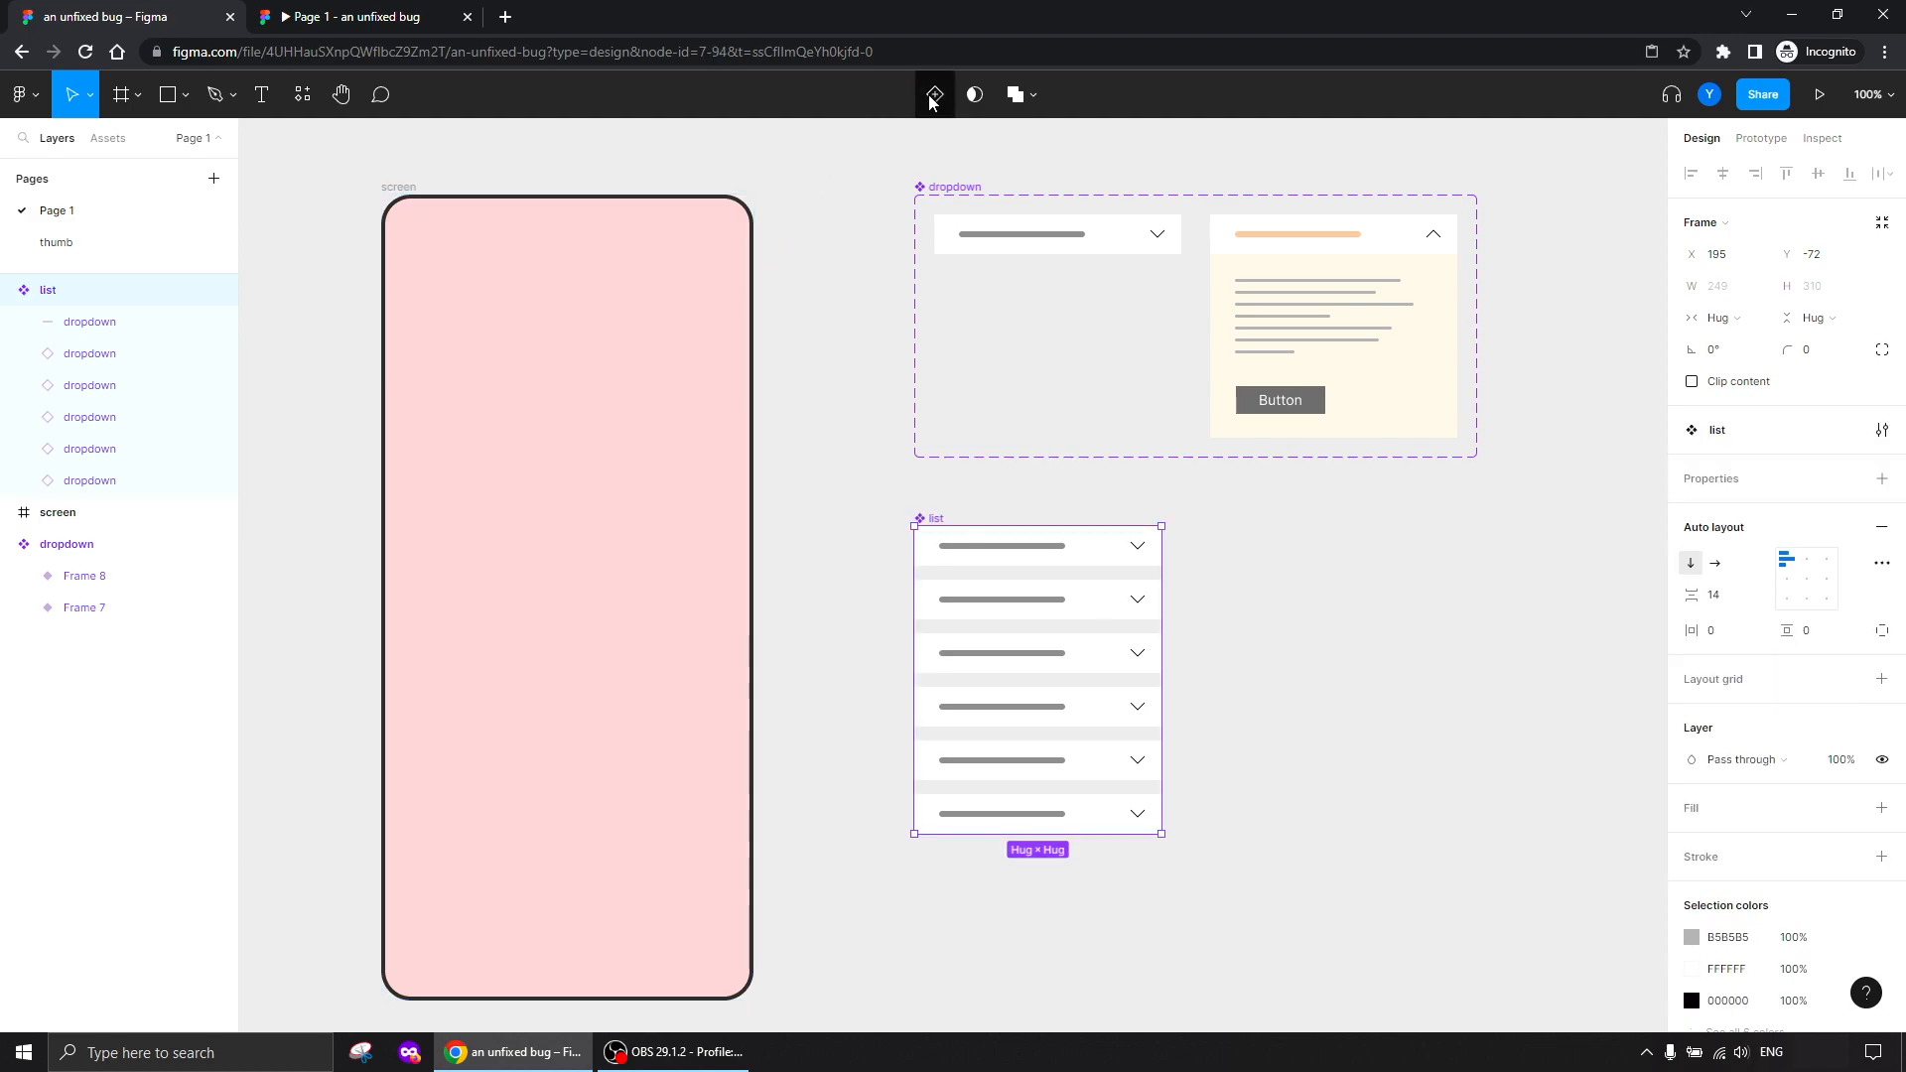
{"action": "mouse_move", "coordinate": [854, 624]}
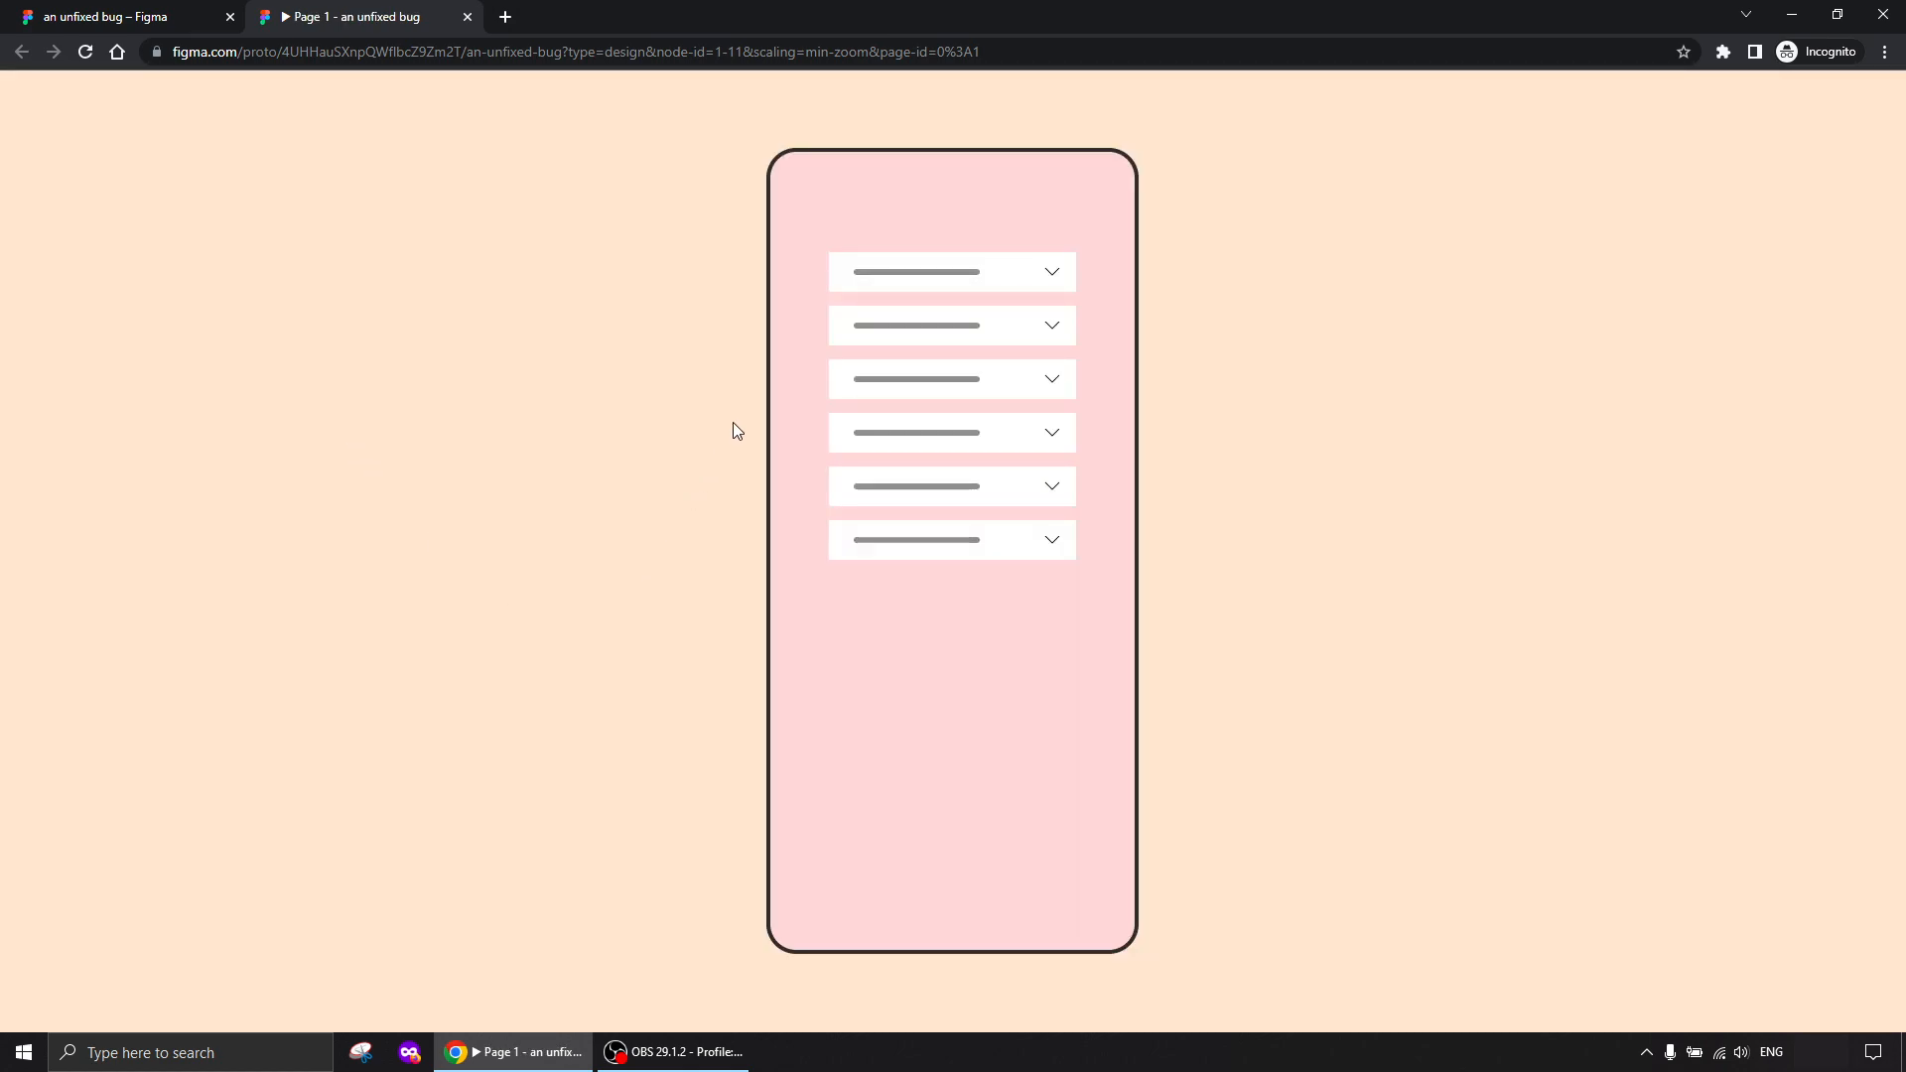
Try to expand a dropdown in the list instance and find it stays collapsed
{"action": "left_click", "coordinate": [951, 326]}
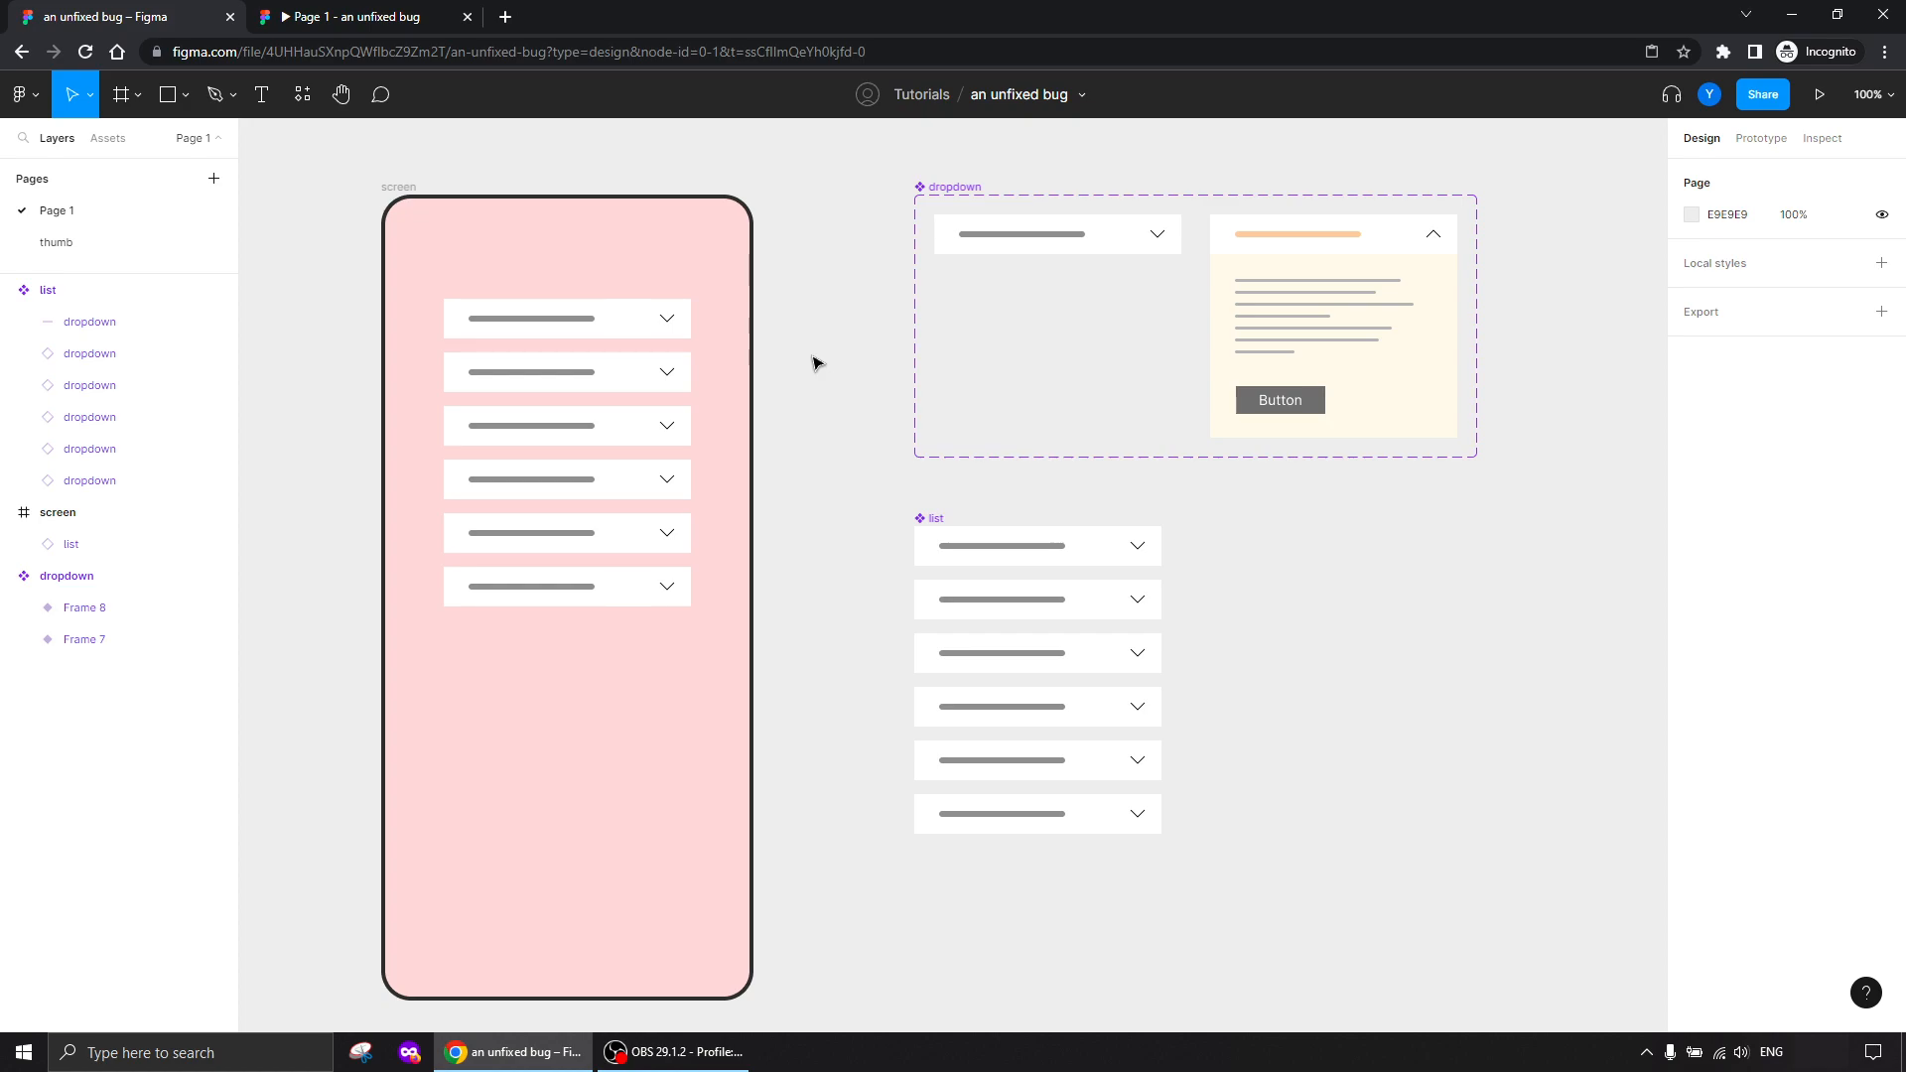
{"action": "mouse_move", "coordinate": [837, 422]}
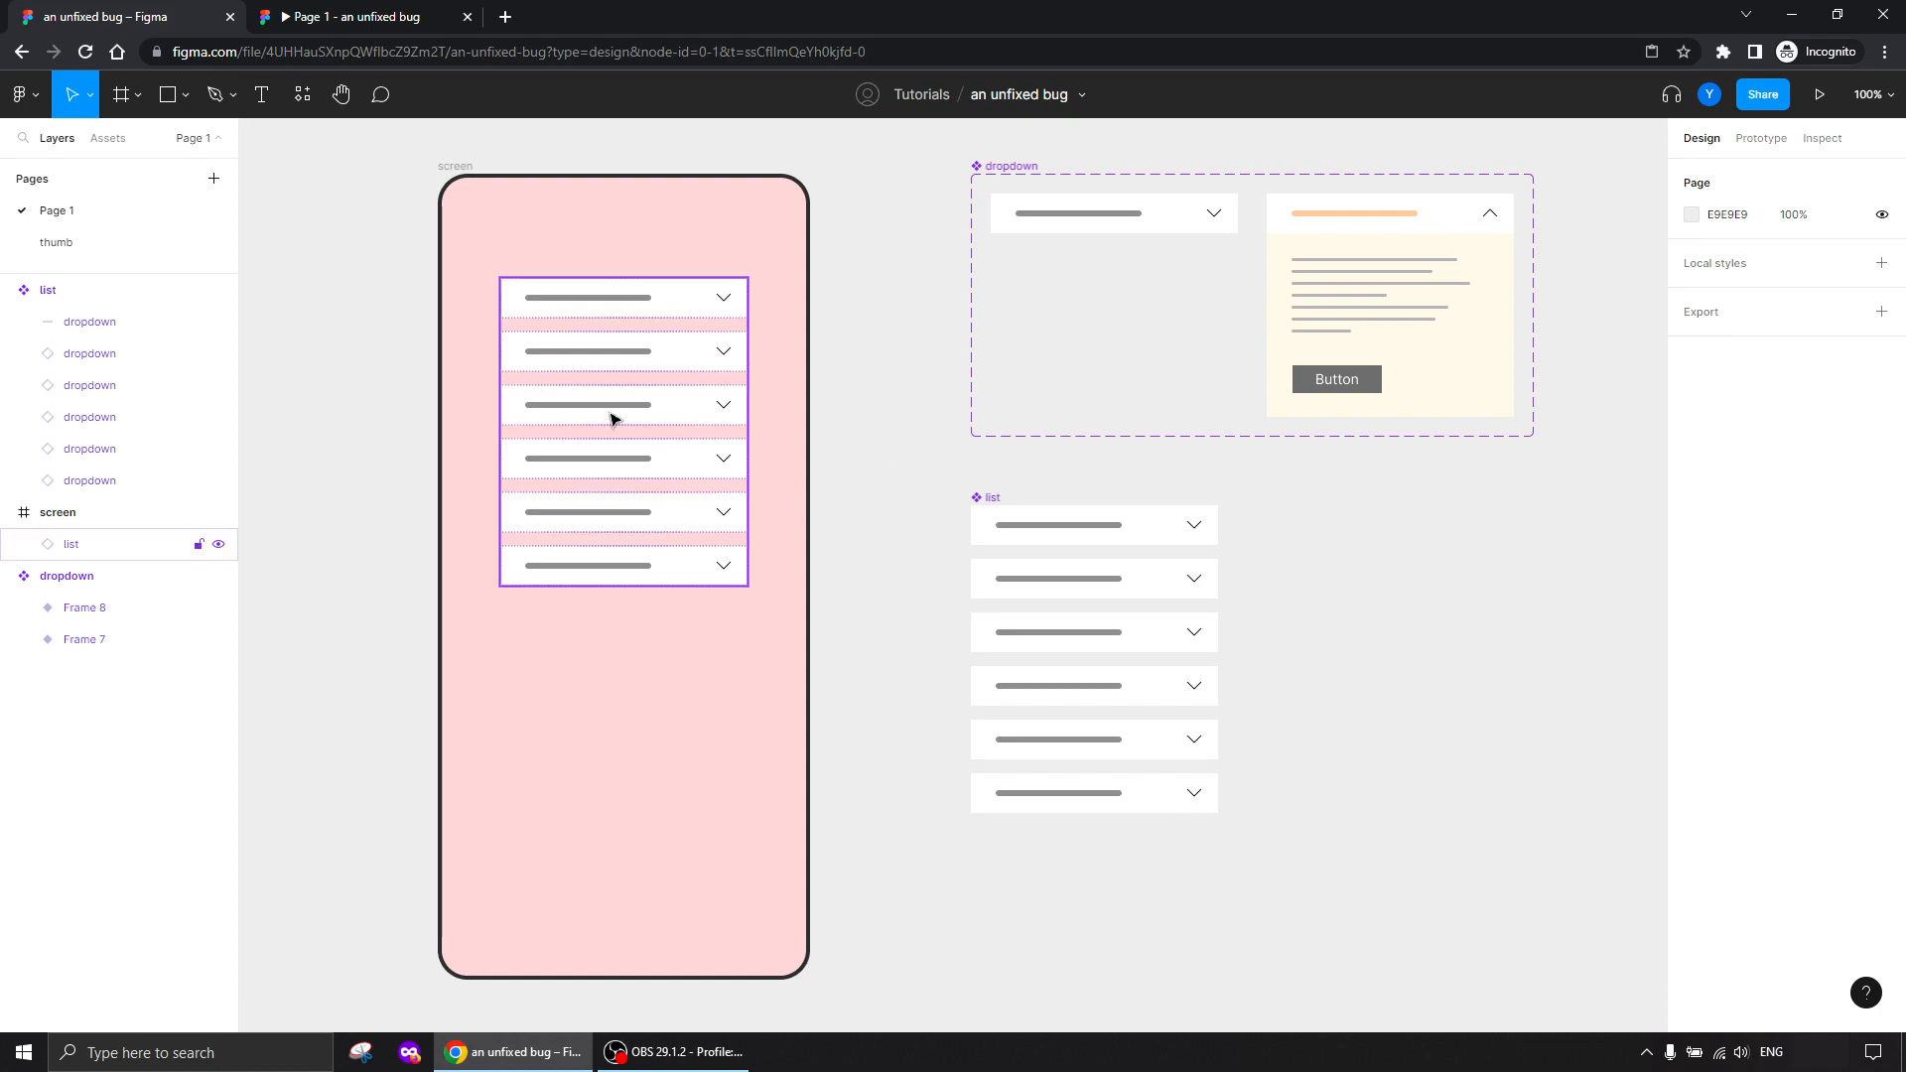
Detach the list instance into a plain frame, then try expanding the second dropdown in the preview
{"action": "right_click", "coordinate": [612, 417]}
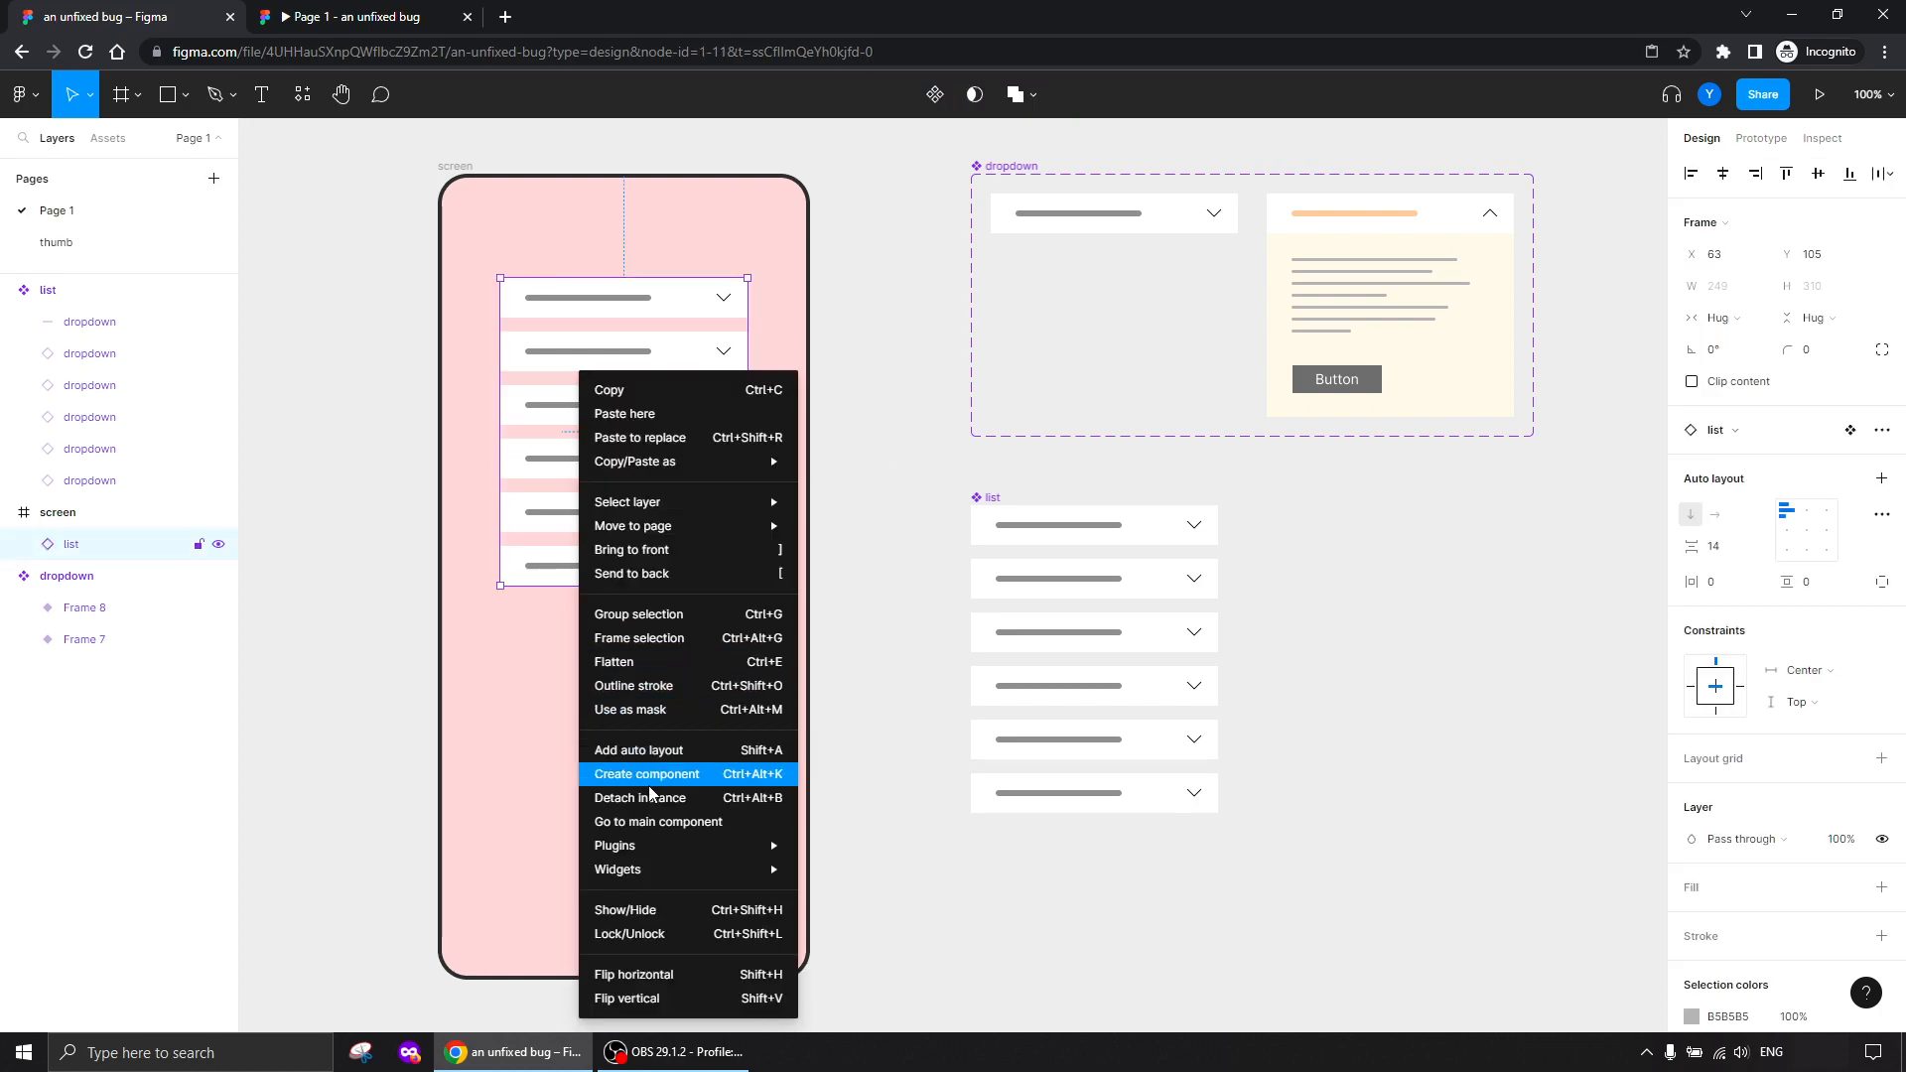
{"action": "left_click", "coordinate": [647, 772]}
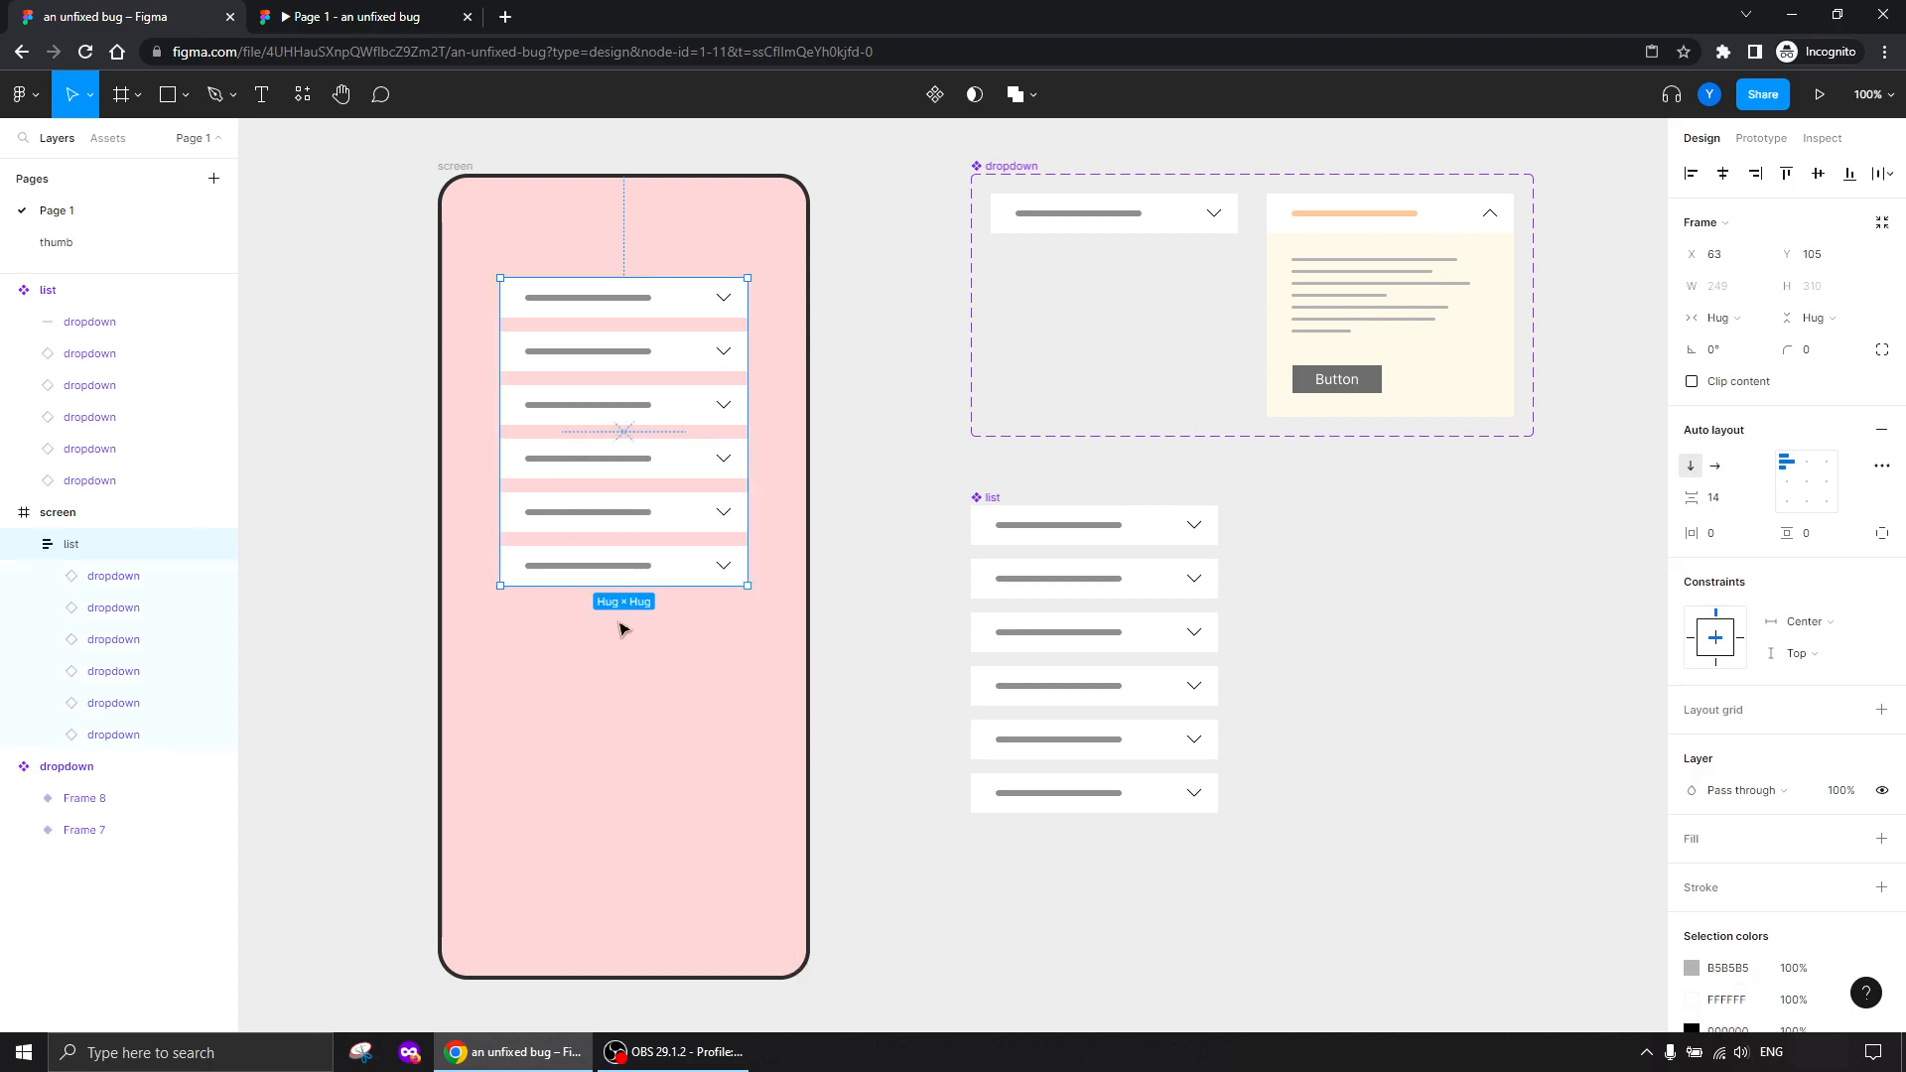
{"action": "mouse_move", "coordinate": [71, 544]}
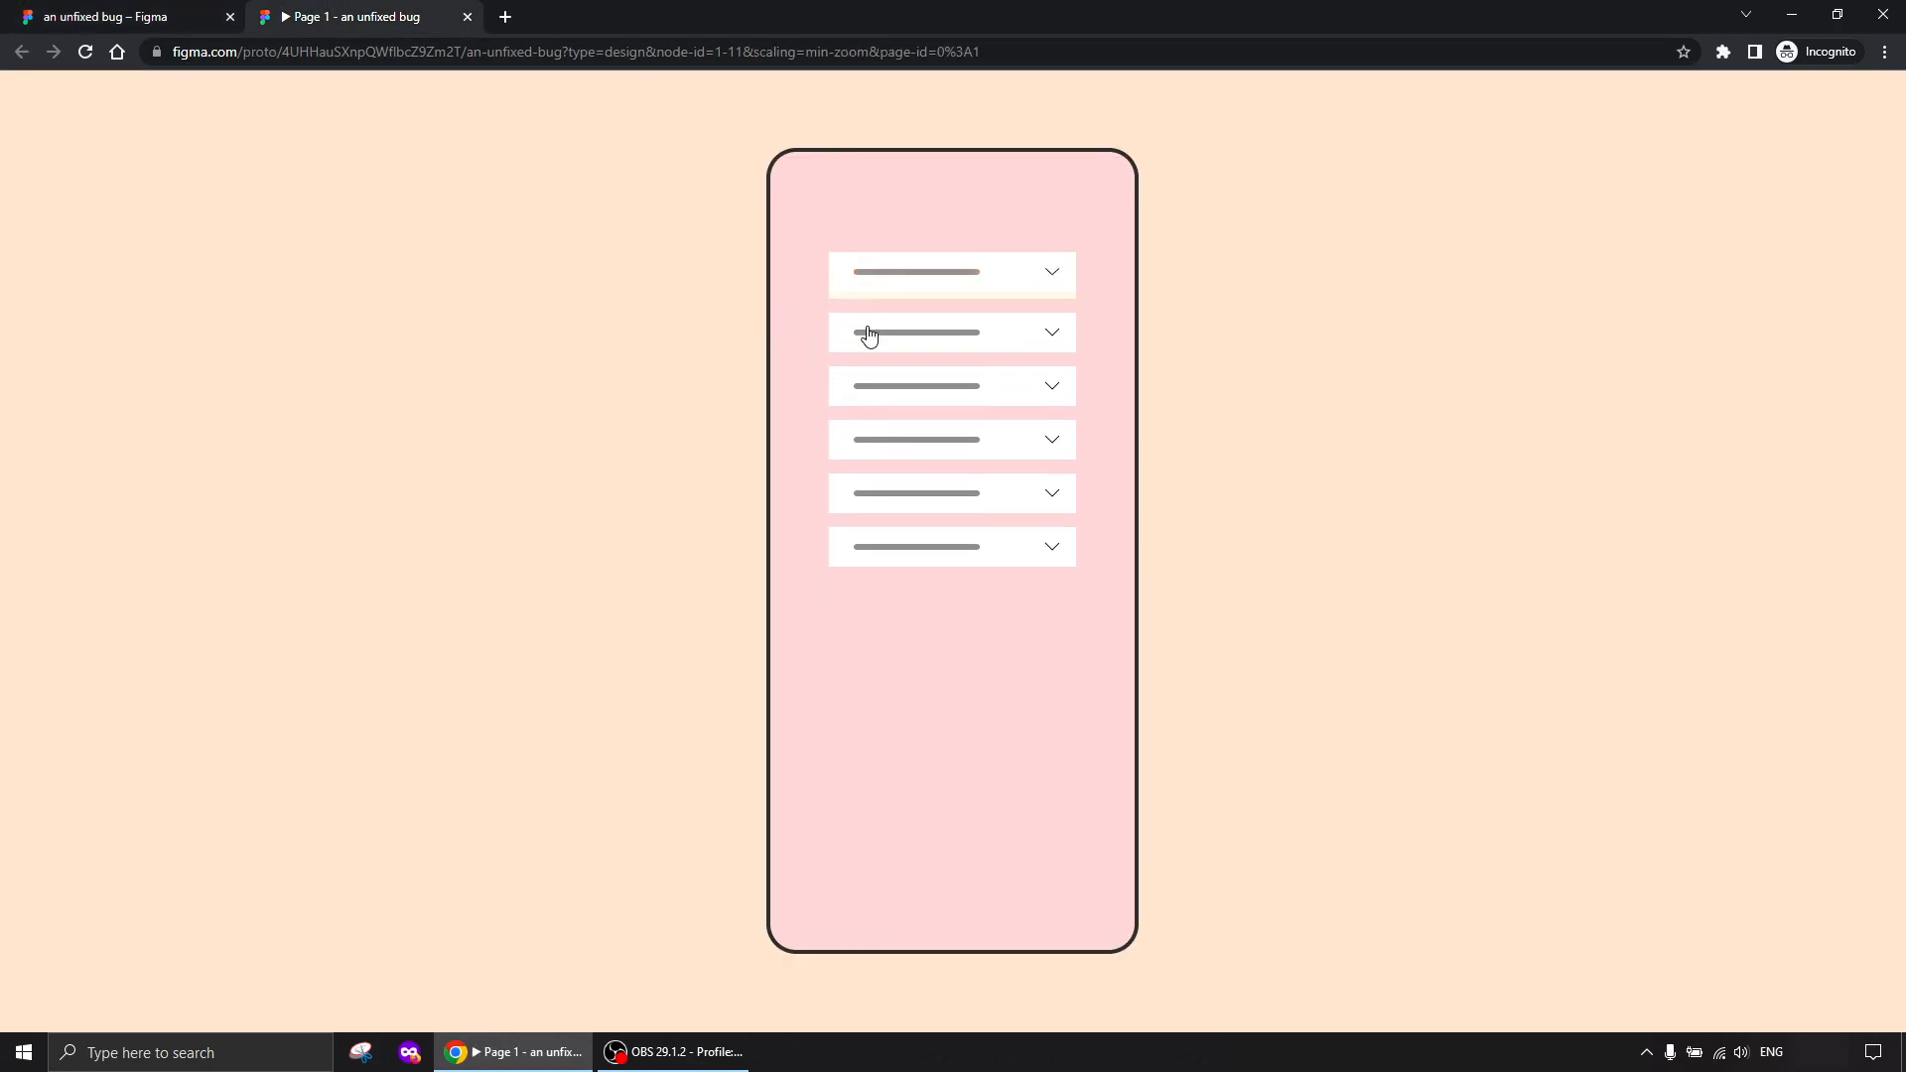
{"action": "left_click", "coordinate": [120, 16]}
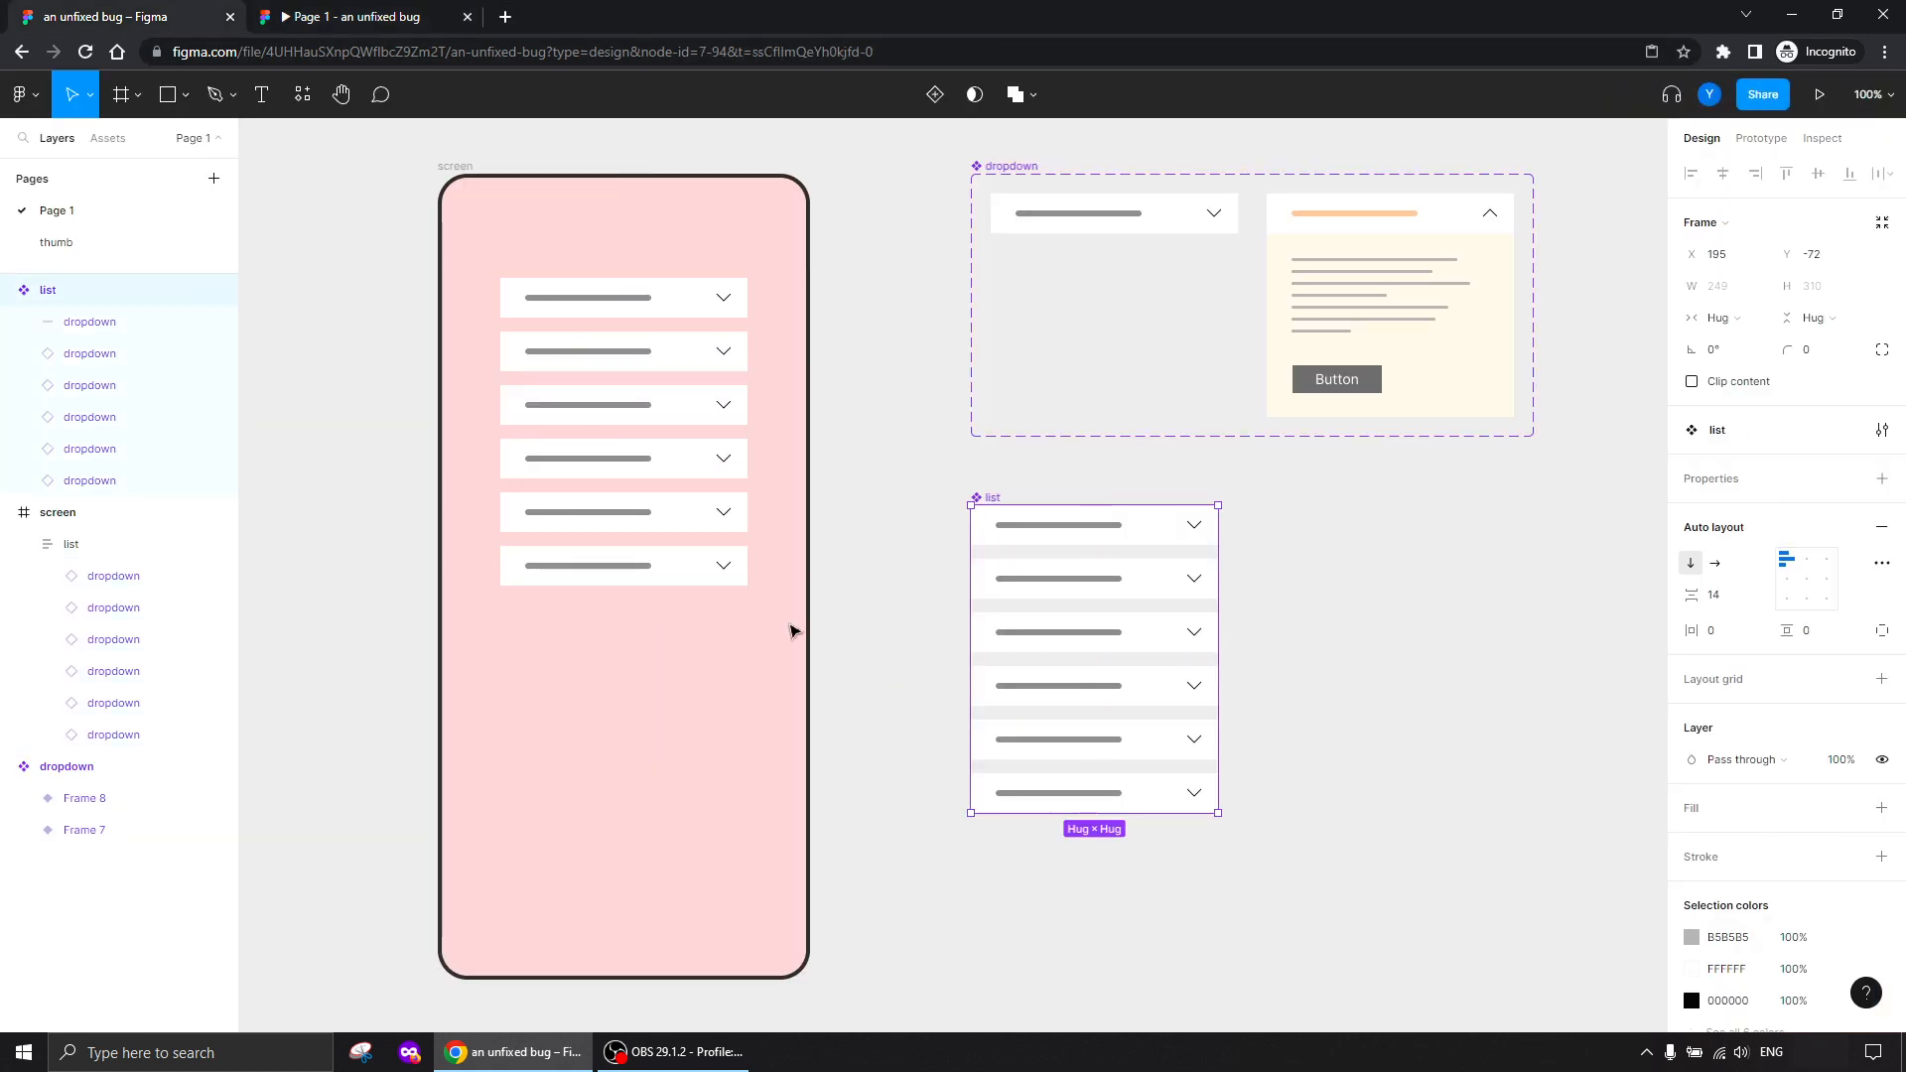
Preview the prototype and expand the first dropdown in the detached list
{"action": "right_click", "coordinate": [623, 298]}
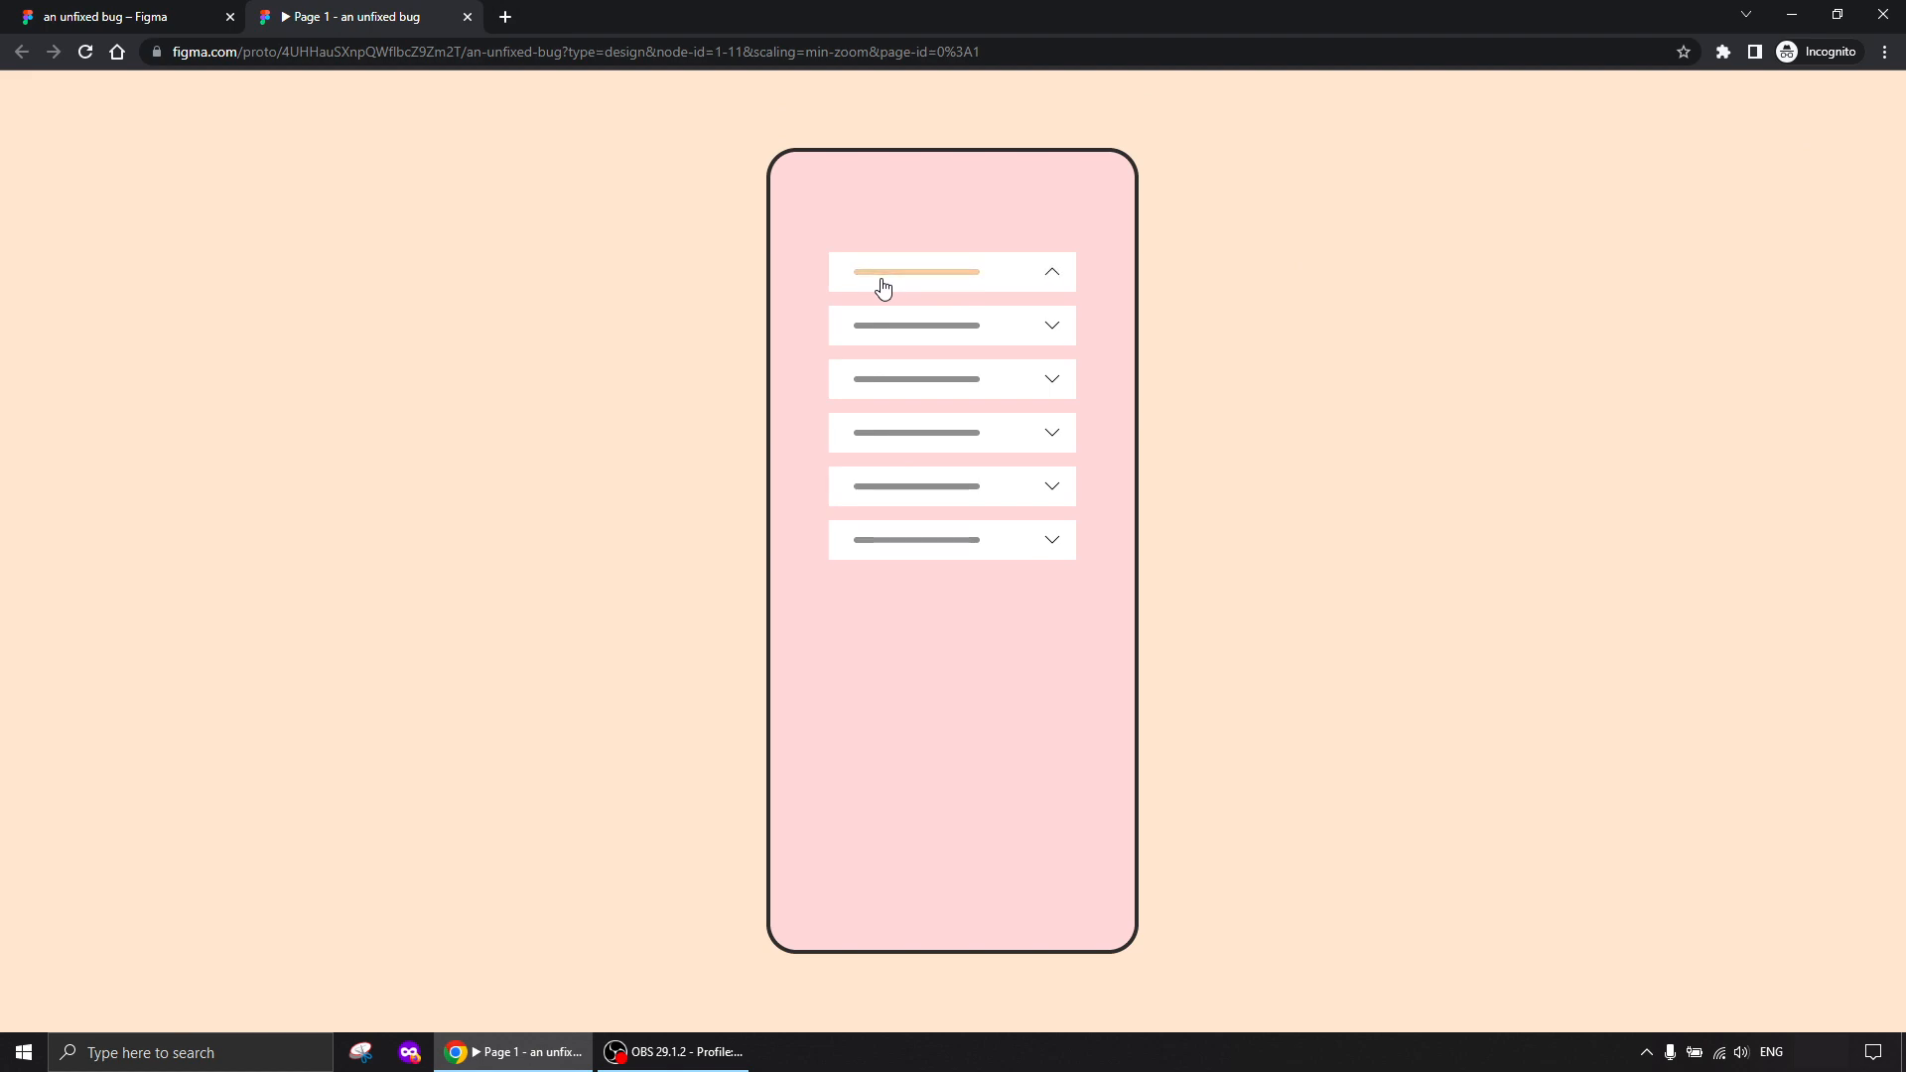
{"action": "left_click", "coordinate": [119, 16]}
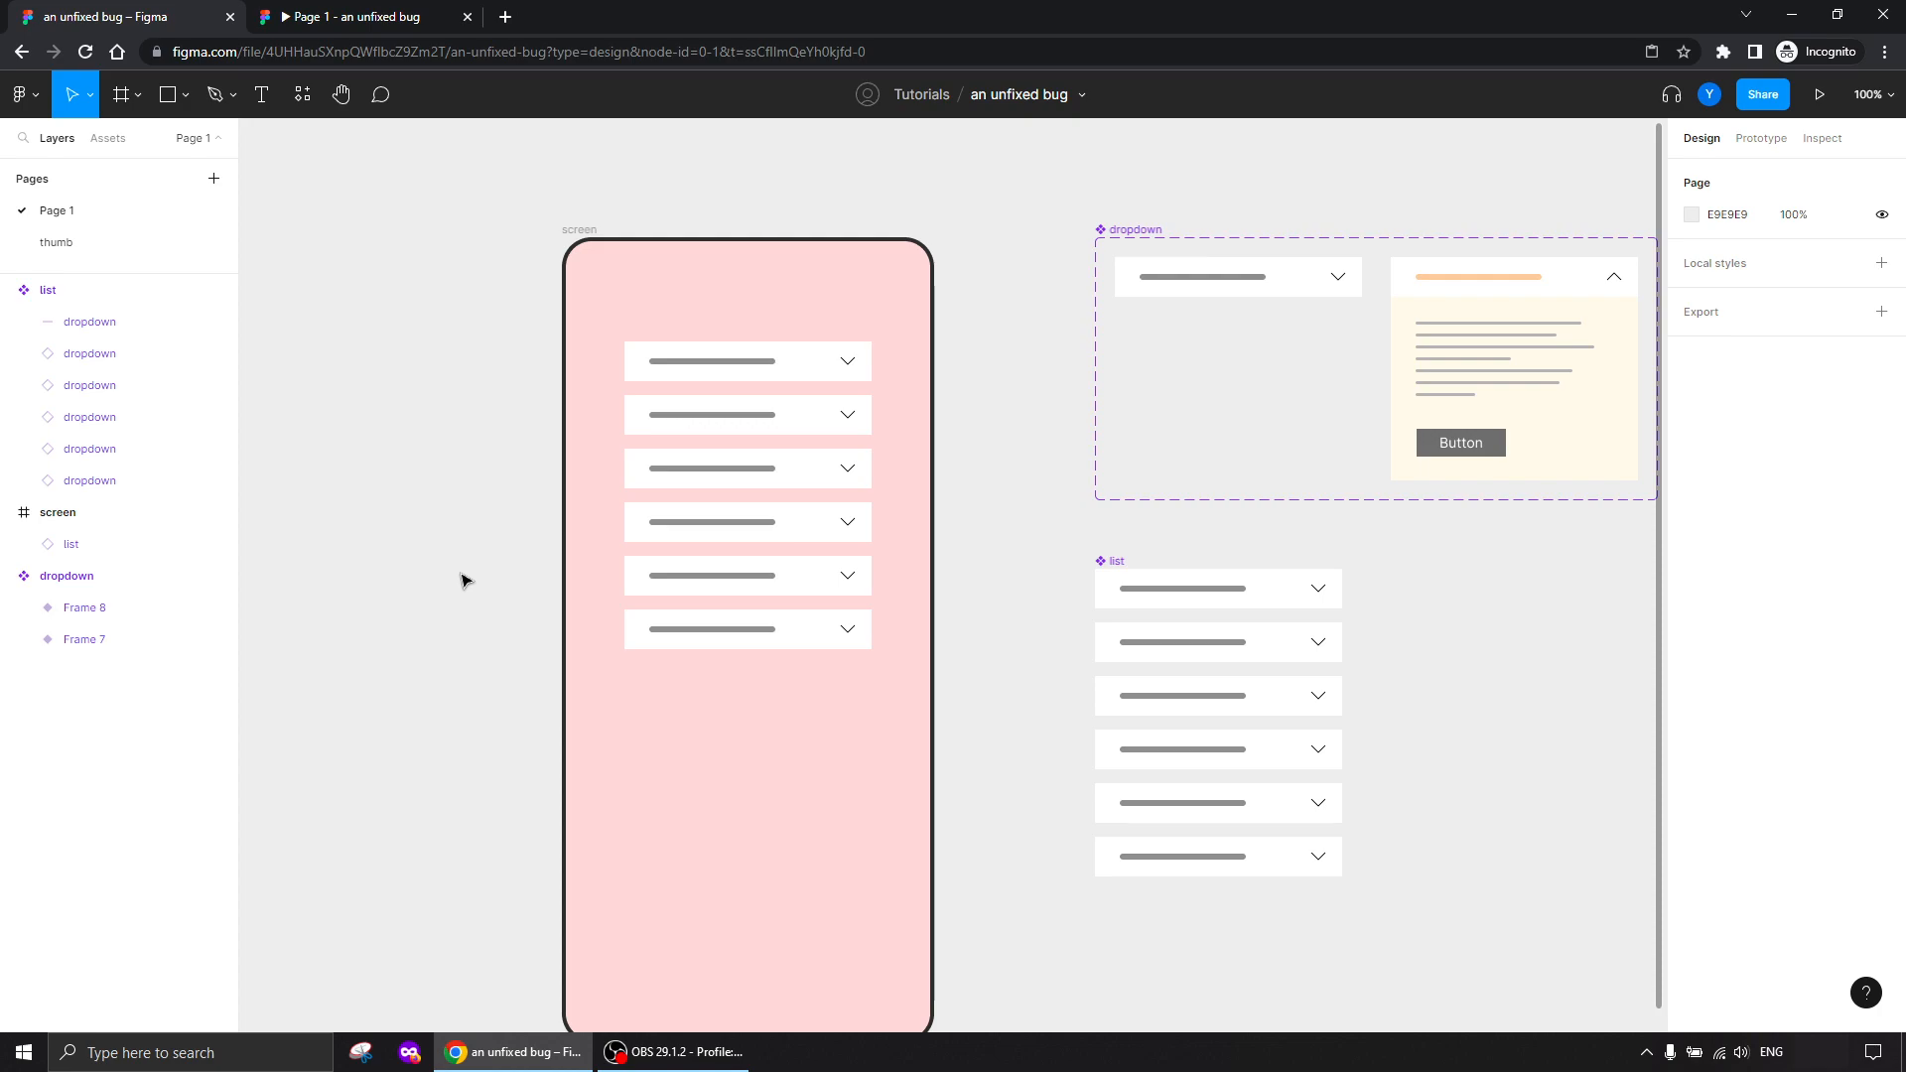
{"action": "mouse_move", "coordinate": [480, 624]}
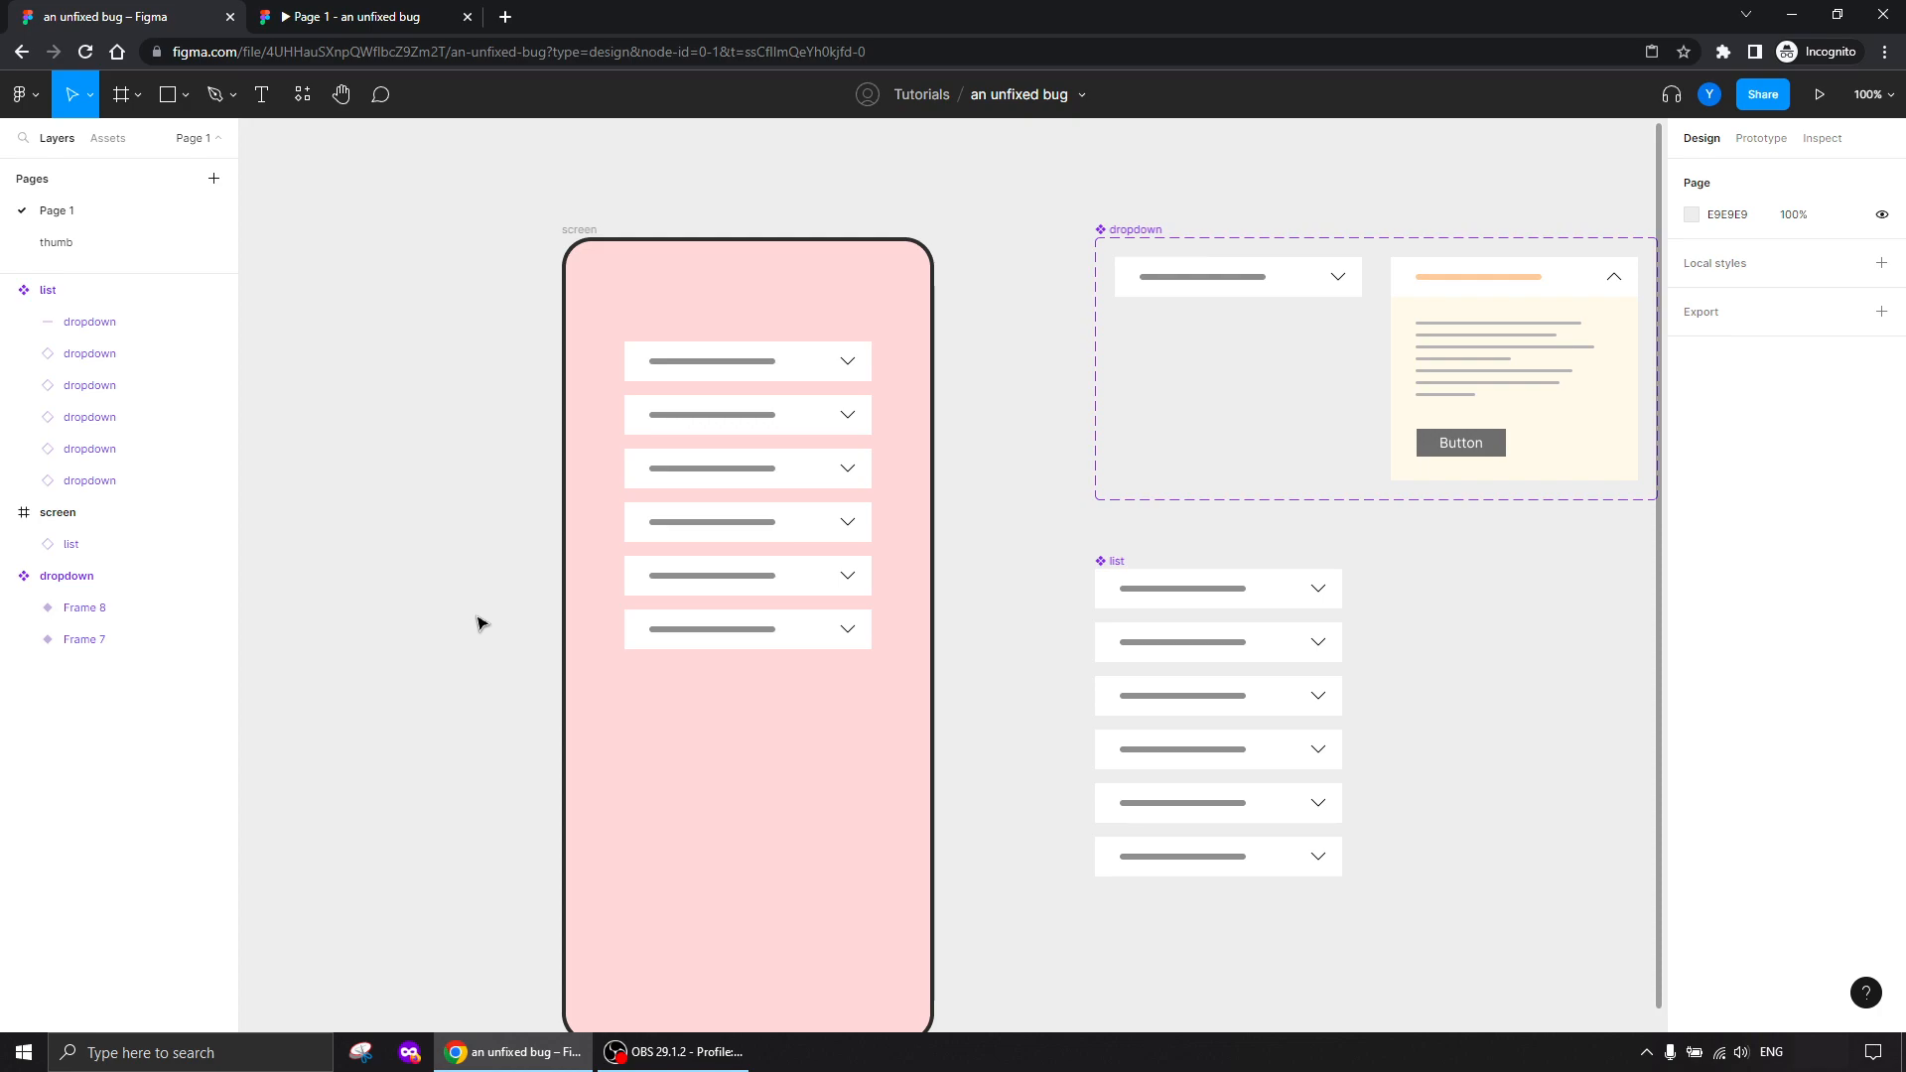